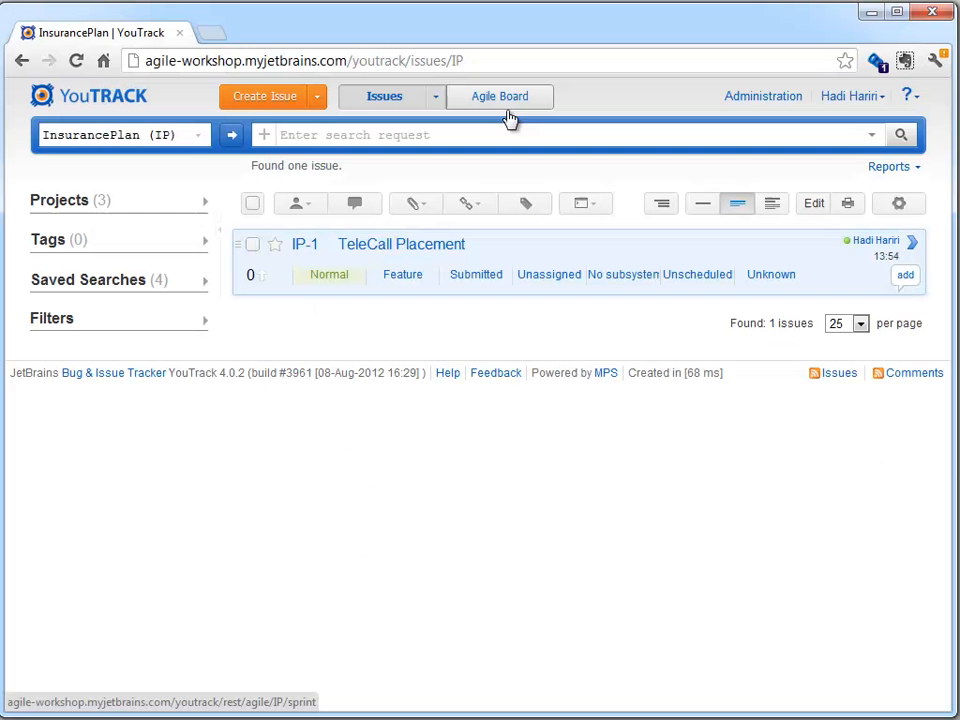
{"action": "mouse_move", "coordinate": [518, 228]}
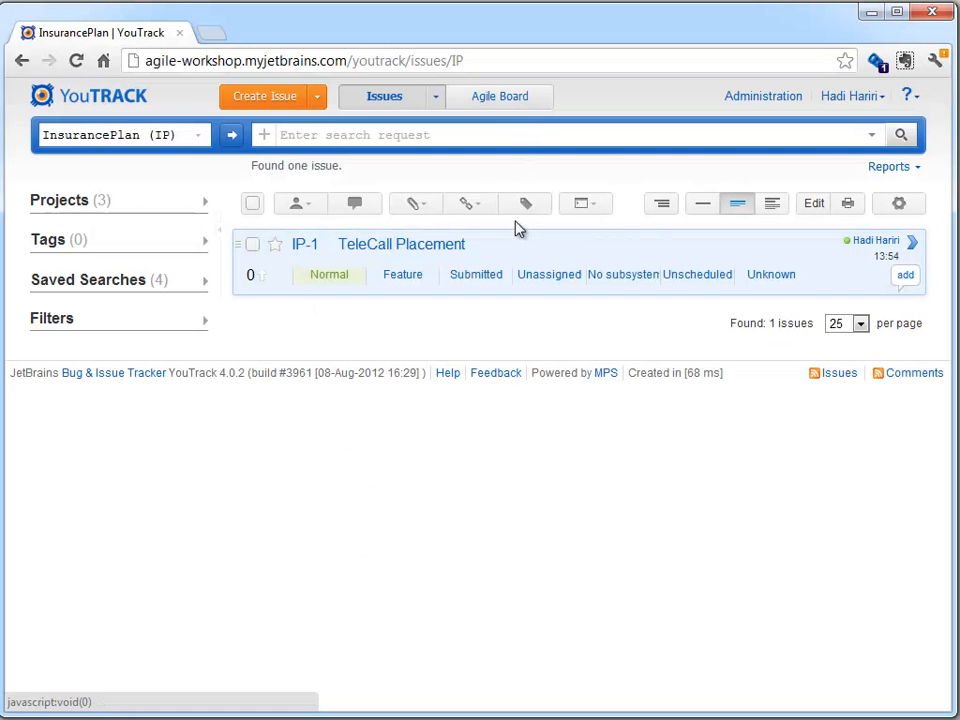
{"action": "mouse_move", "coordinate": [500, 96]}
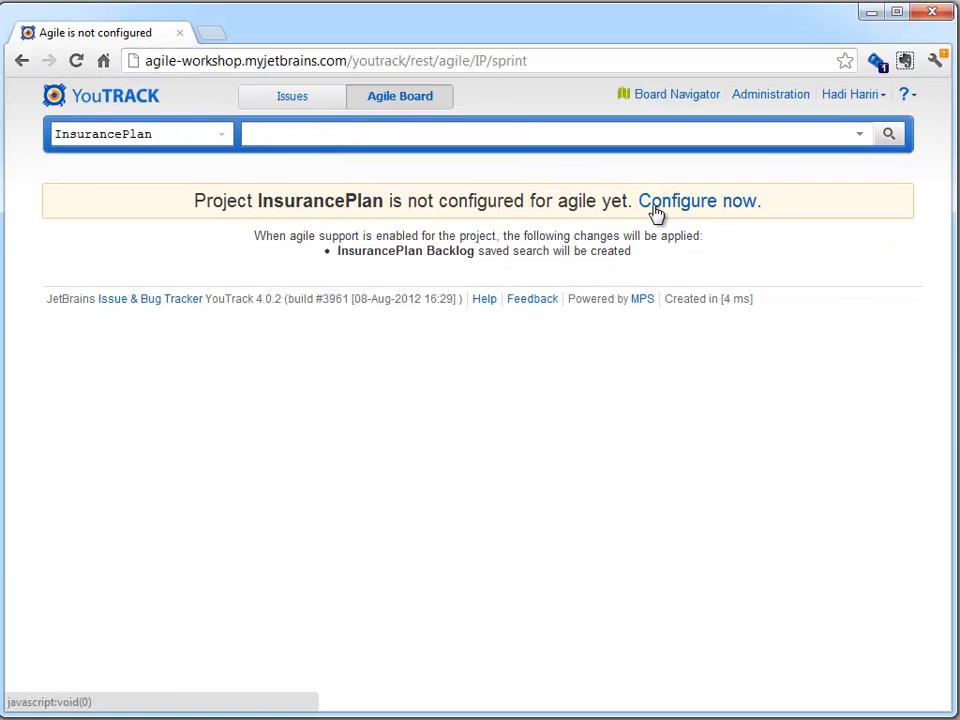
Step: Enable agile support for InsurancePlan and add the Done state as a board column
{"action": "left_click", "coordinate": [696, 200]}
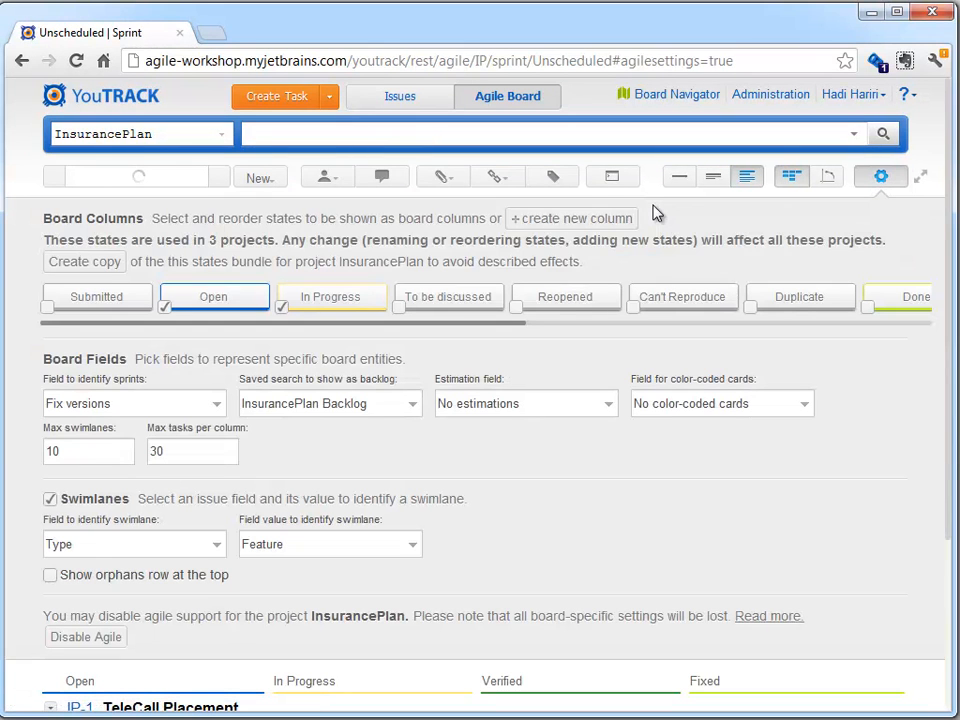
{"action": "mouse_move", "coordinate": [610, 324]}
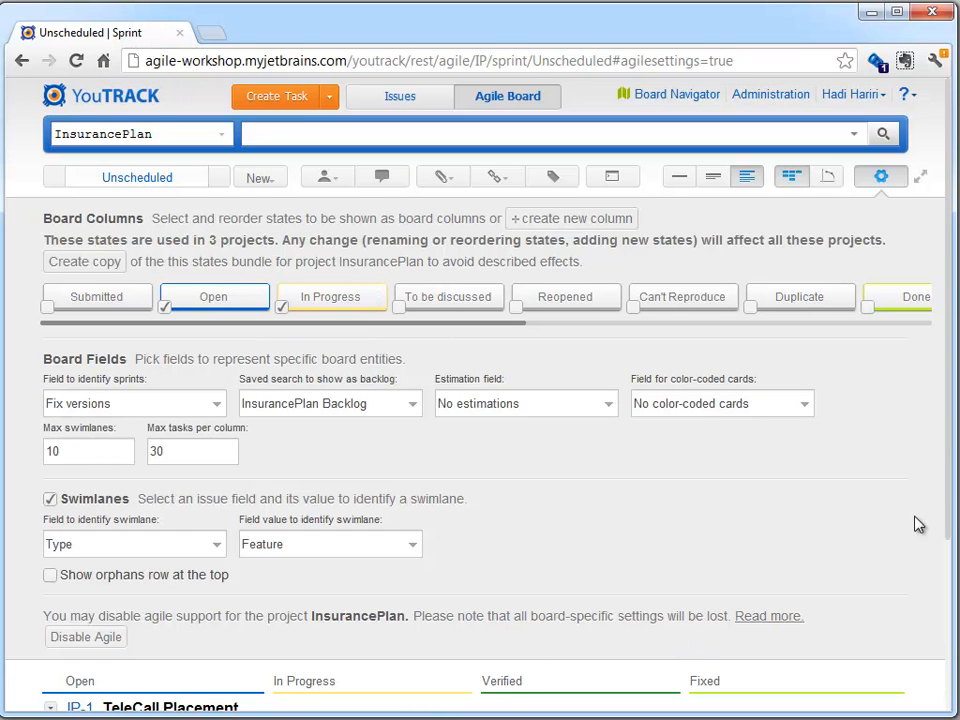
{"action": "mouse_move", "coordinate": [872, 312]}
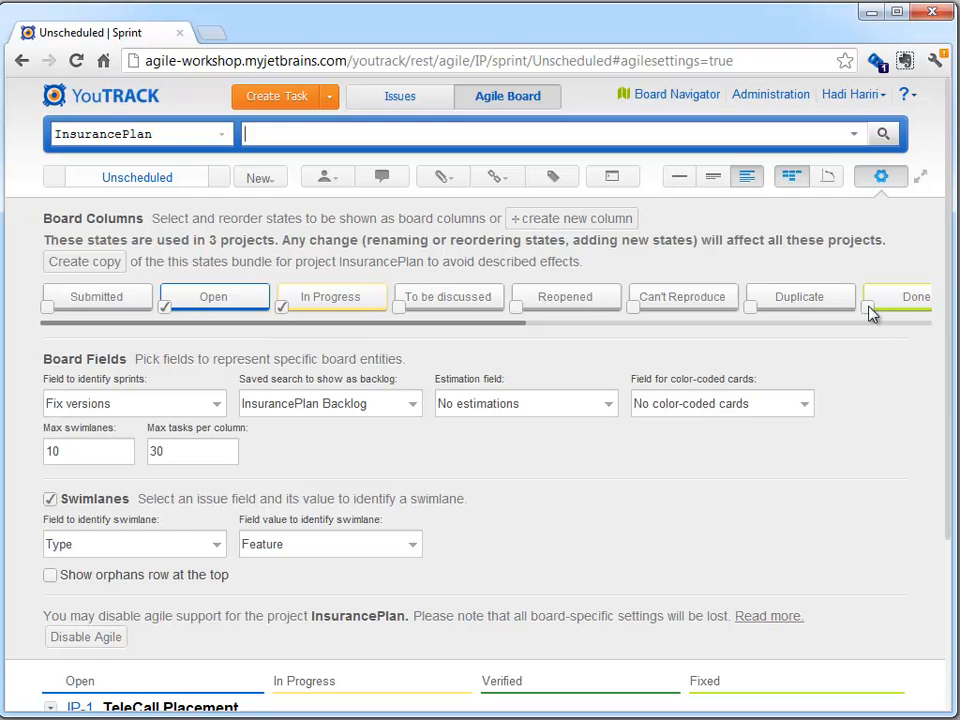
{"action": "left_click", "coordinate": [866, 304]}
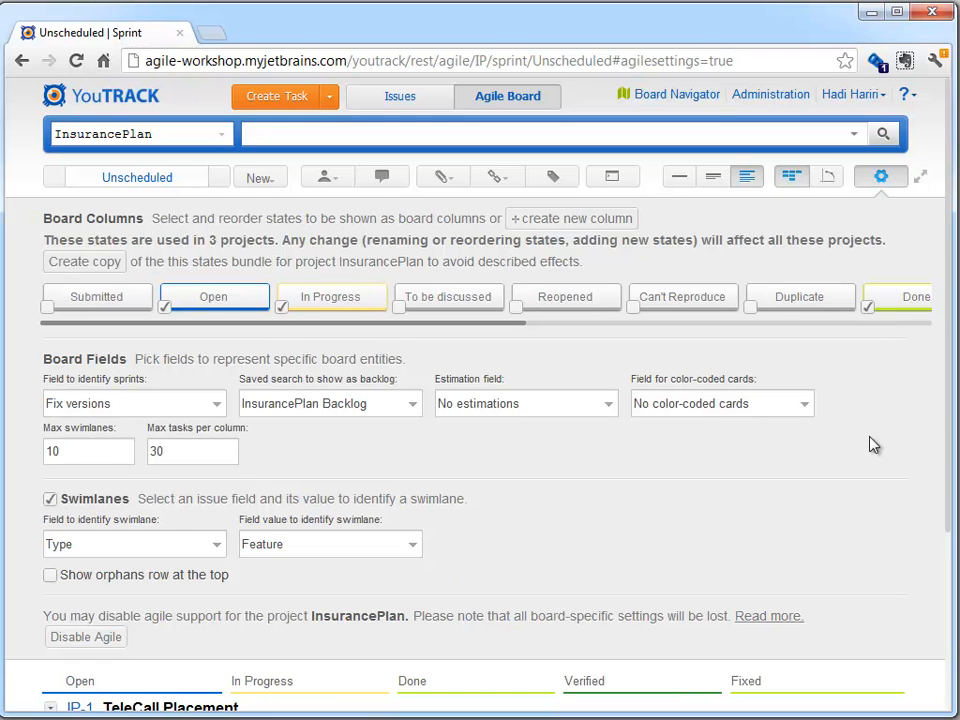
{"action": "mouse_move", "coordinate": [708, 512]}
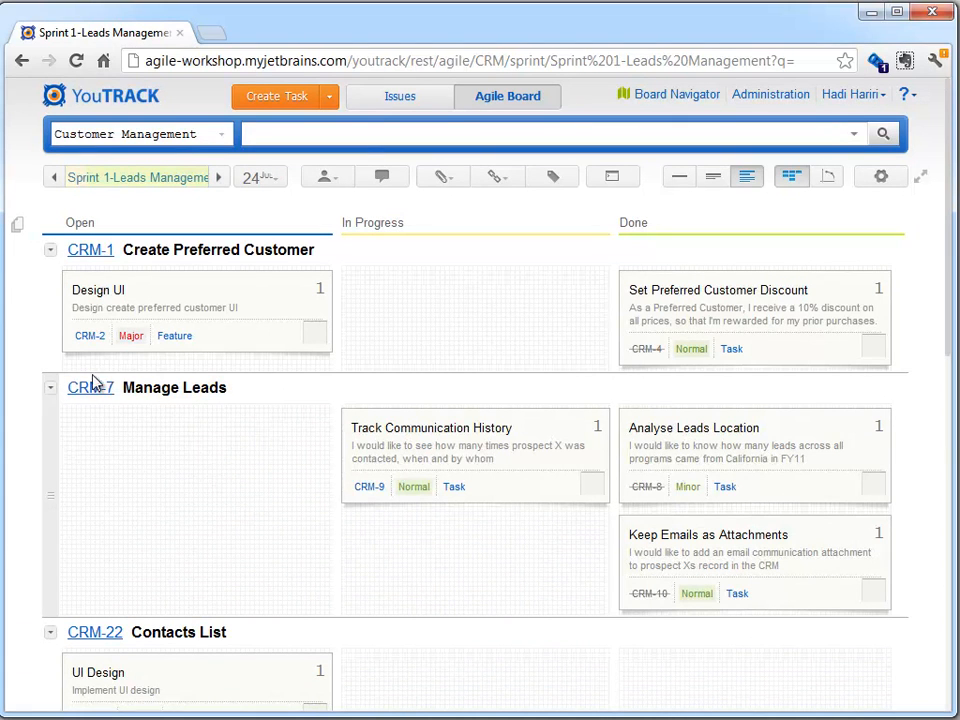
{"action": "mouse_move", "coordinate": [220, 504]}
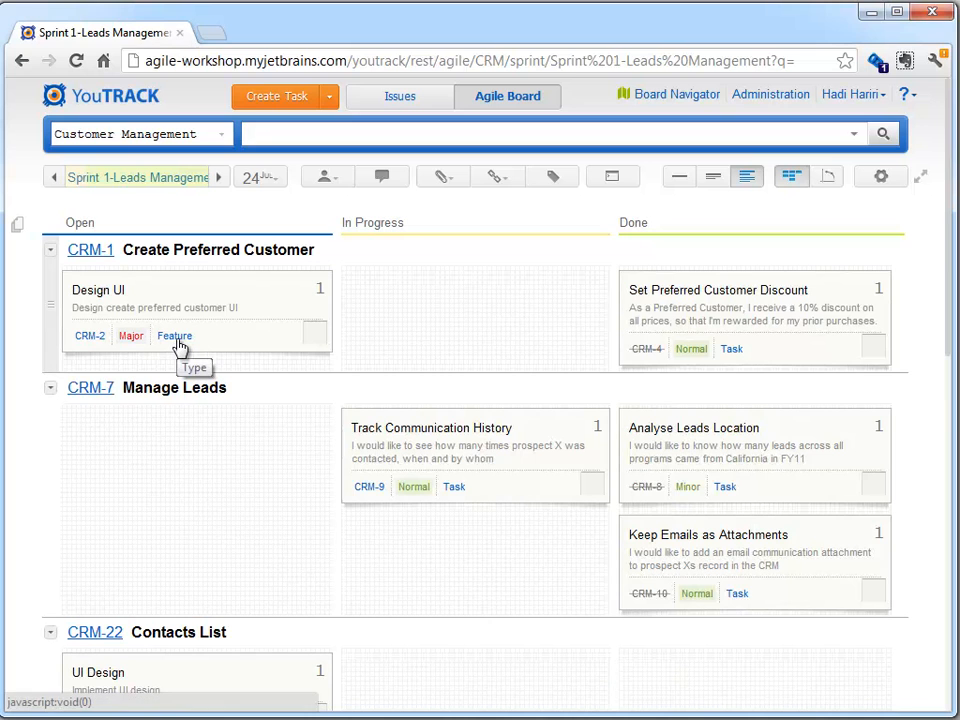
{"action": "mouse_move", "coordinate": [190, 402]}
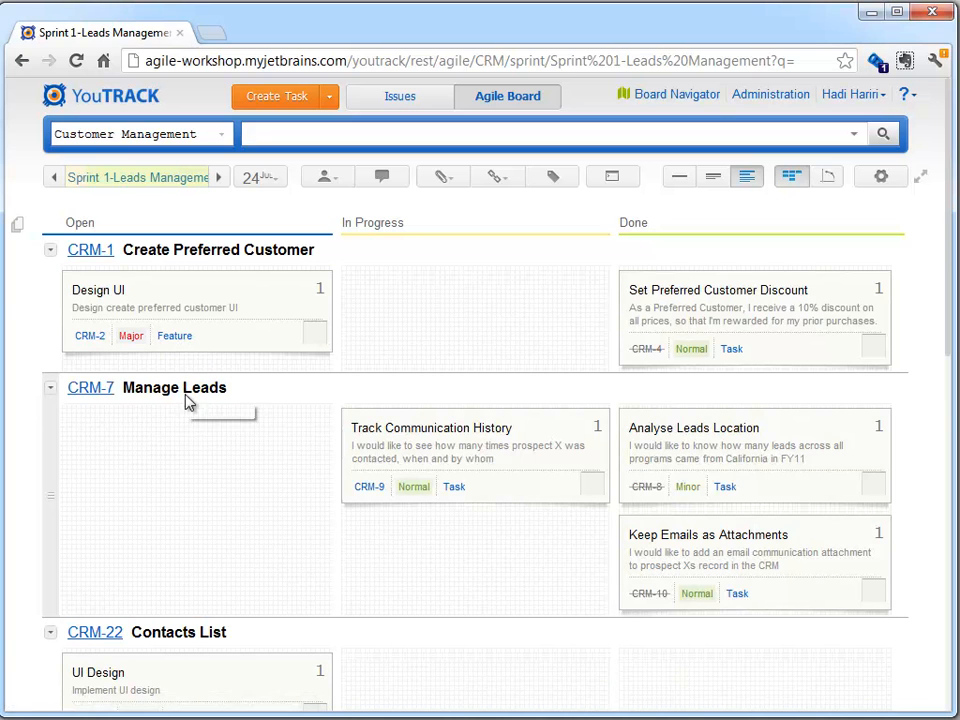
{"action": "mouse_move", "coordinate": [192, 420]}
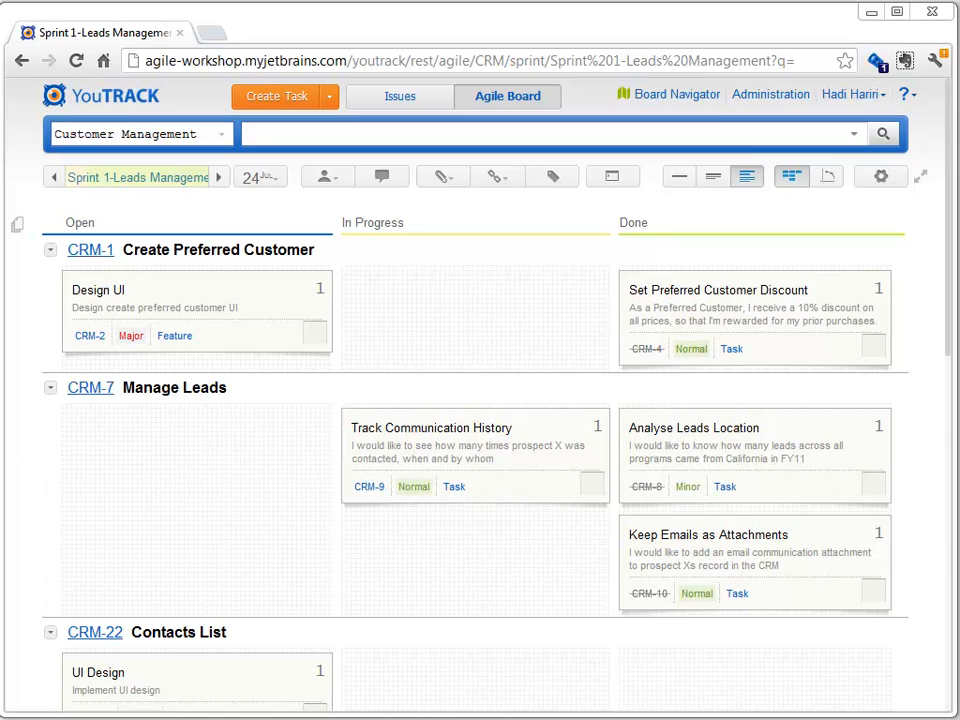
{"action": "mouse_move", "coordinate": [156, 224]}
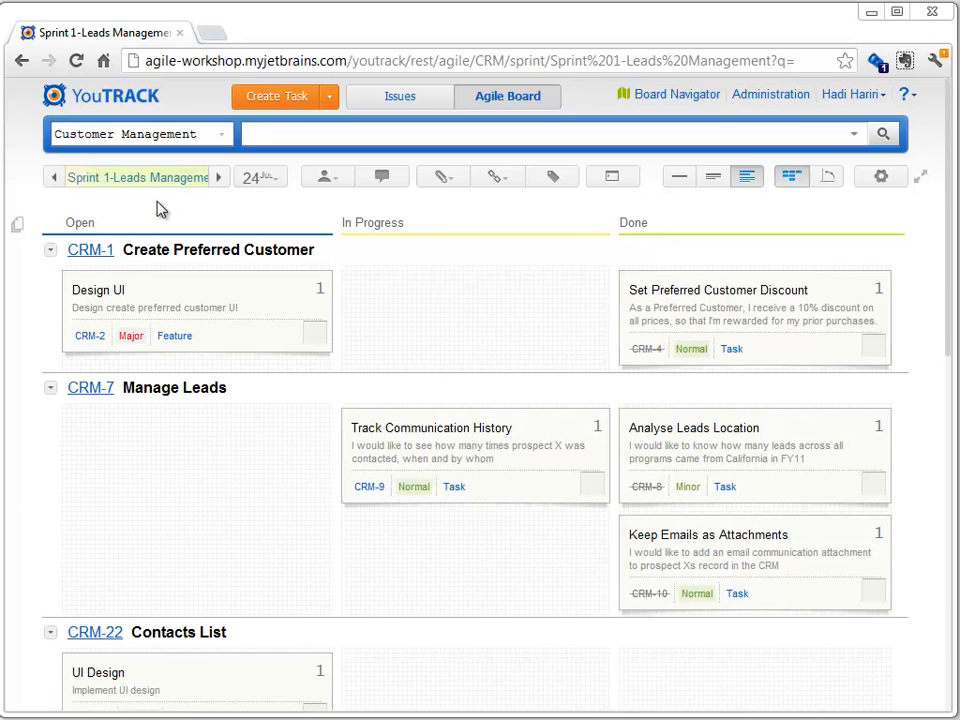
{"action": "mouse_move", "coordinate": [160, 190]}
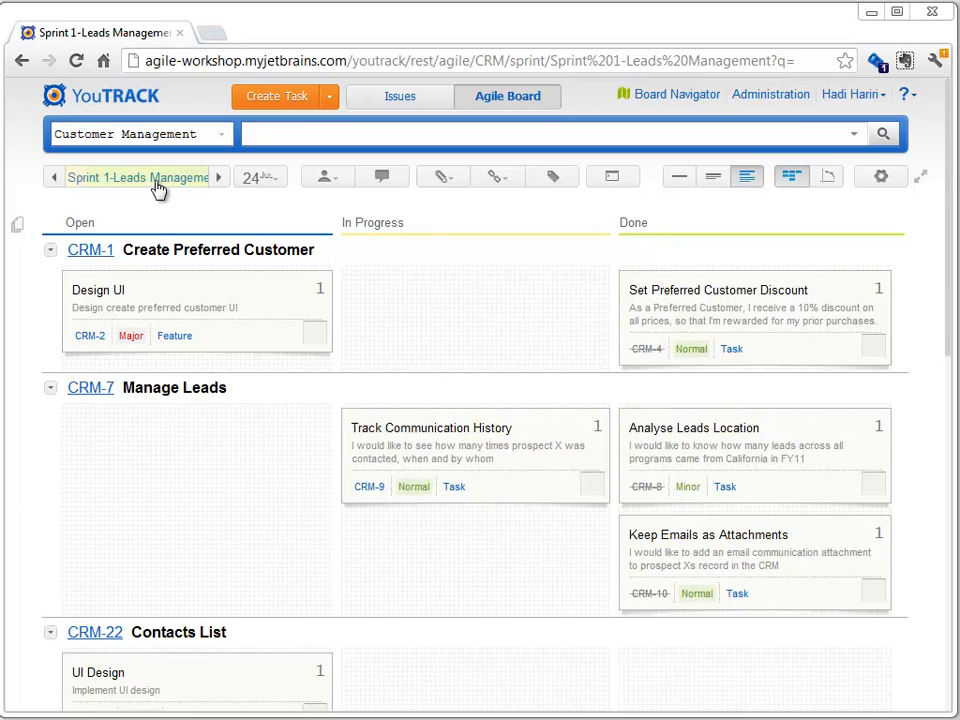
{"action": "mouse_move", "coordinate": [204, 190]}
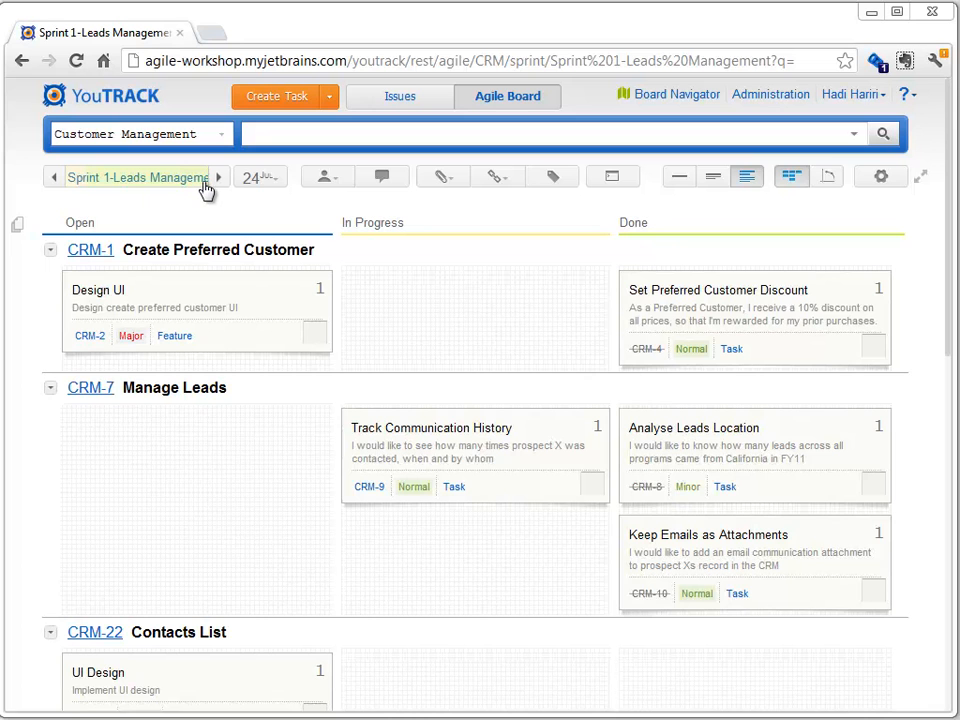
{"action": "left_click", "coordinate": [136, 176]}
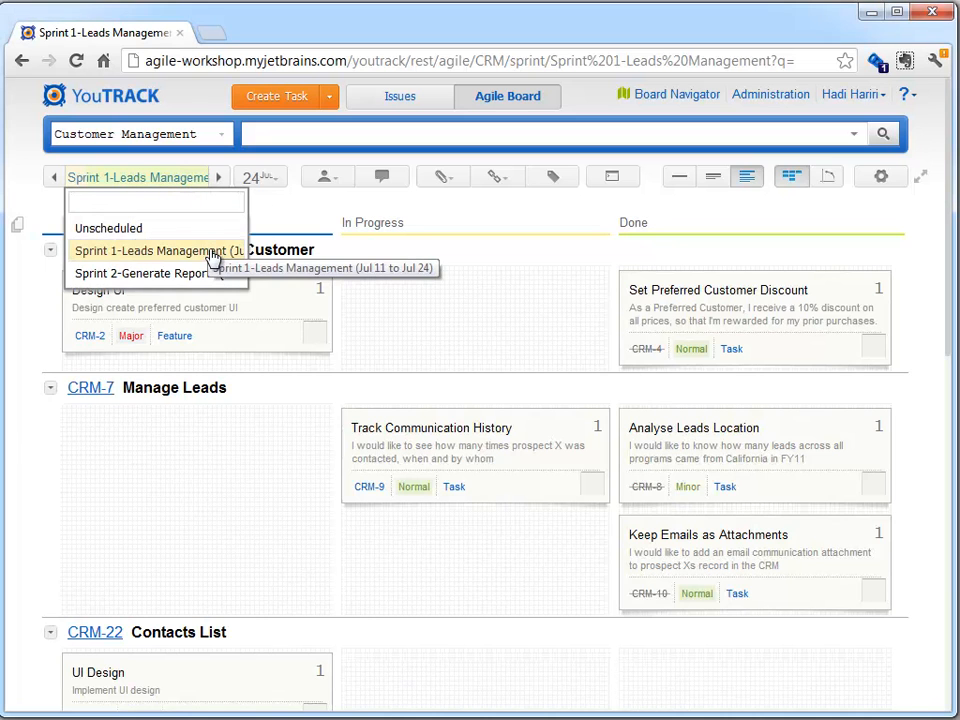
{"action": "left_click", "coordinate": [144, 272]}
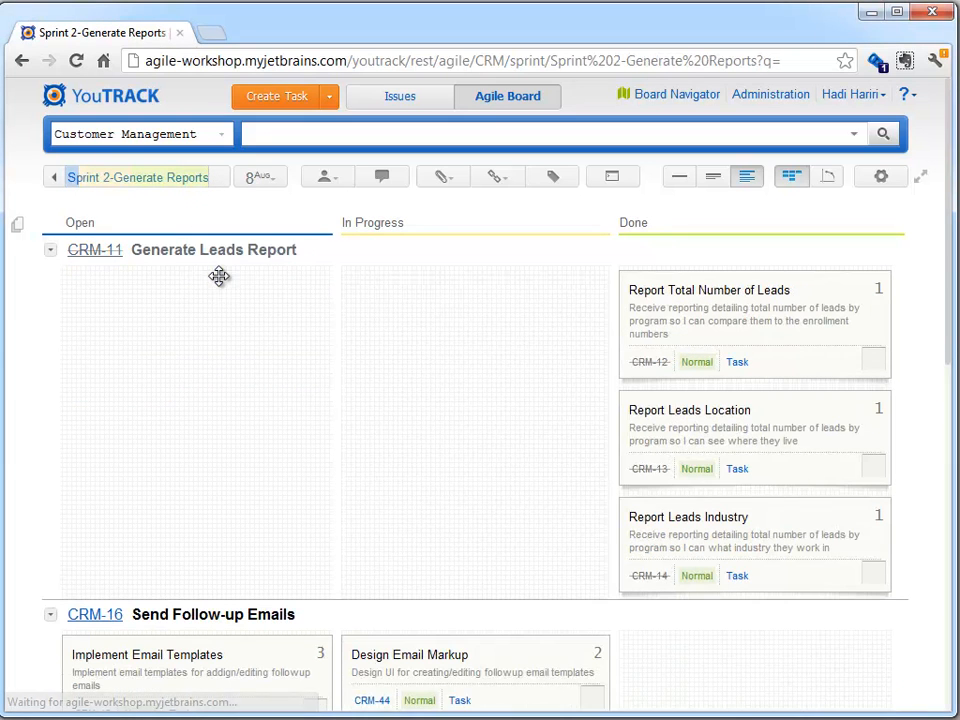
{"action": "mouse_move", "coordinate": [92, 188]}
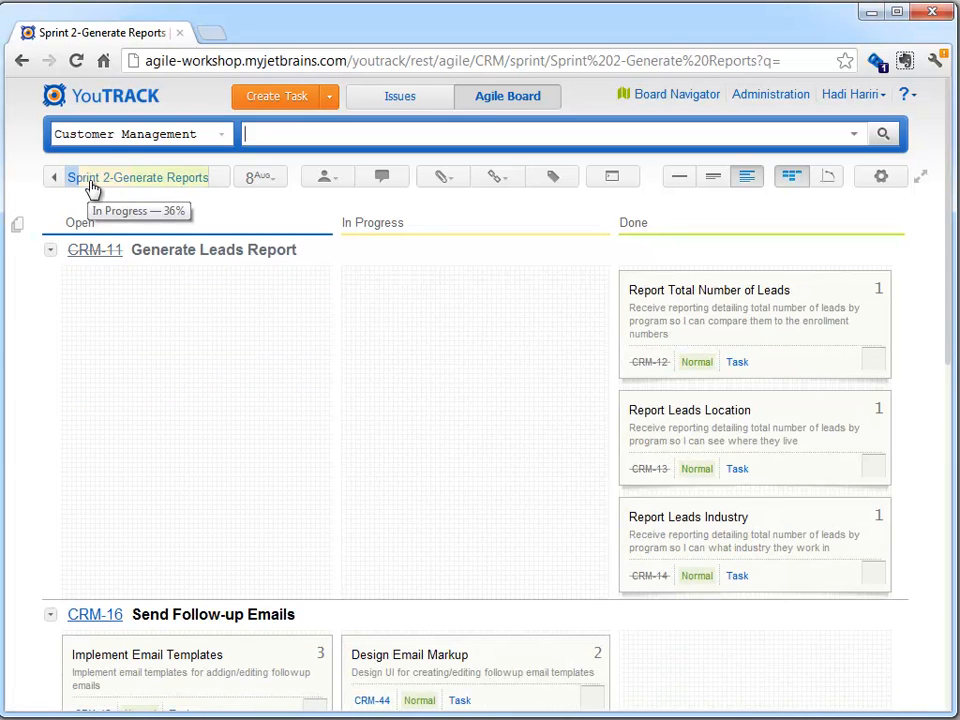
{"action": "mouse_move", "coordinate": [80, 204]}
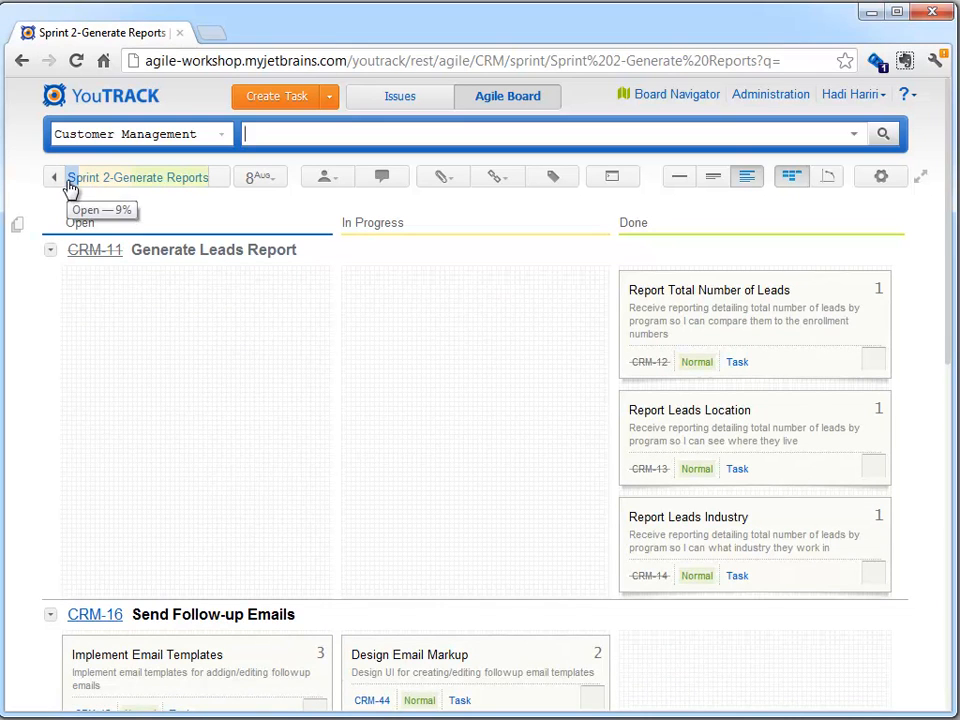
{"action": "mouse_move", "coordinate": [182, 204]}
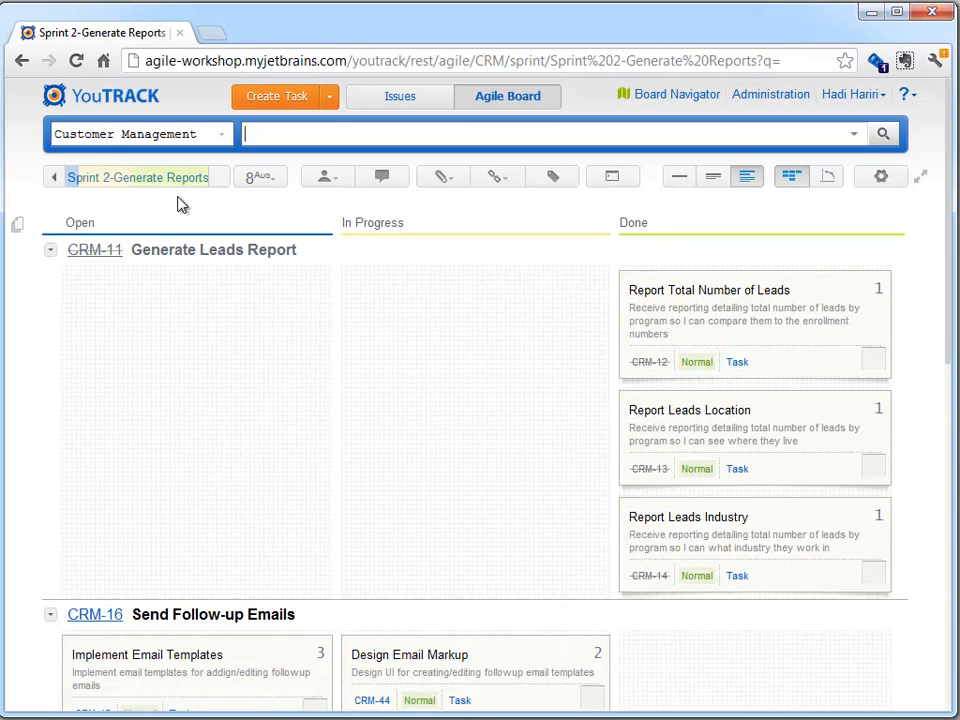
{"action": "mouse_move", "coordinate": [184, 190]}
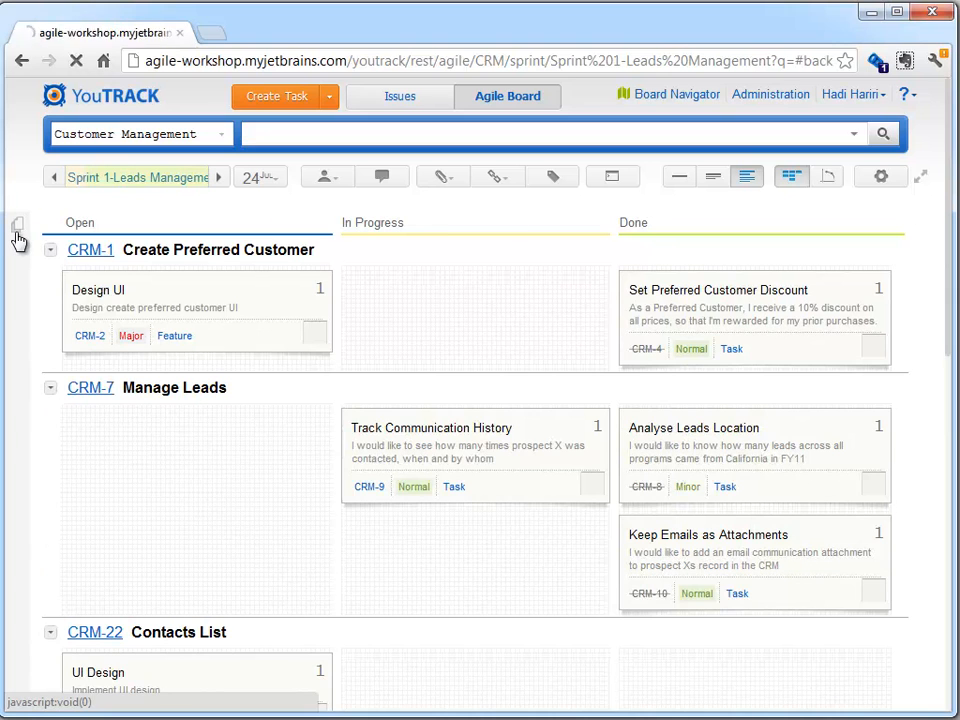
Step: Show the backlog beside the Sprint 1 board and move Design UI into In Progress
{"action": "left_click", "coordinate": [16, 230]}
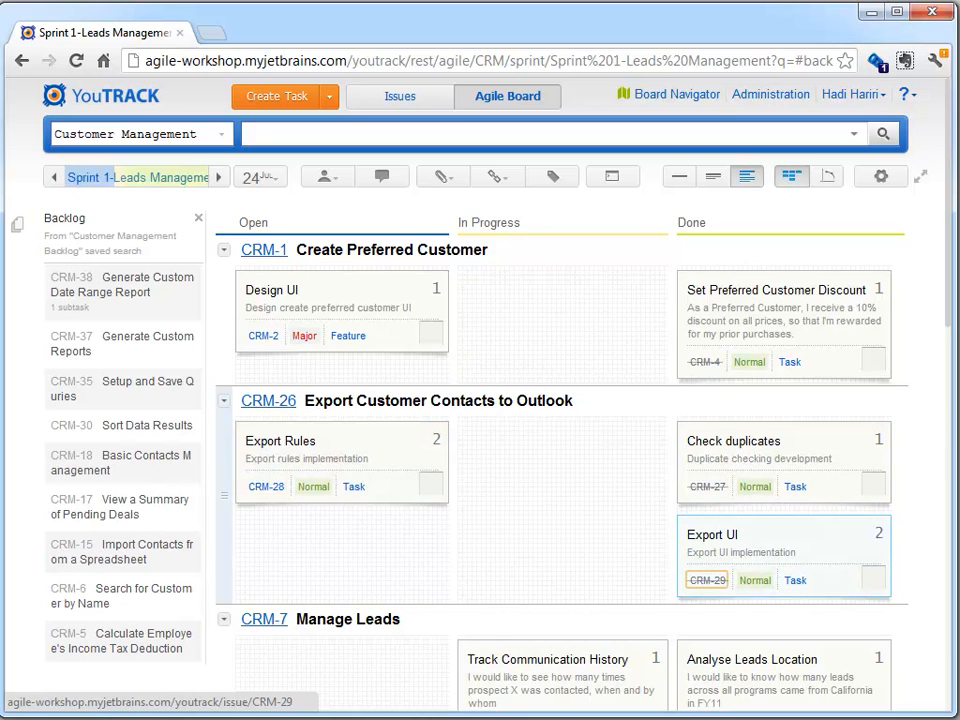
{"action": "left_click_drag", "start_coordinate": [340, 312], "coordinate": [564, 312]}
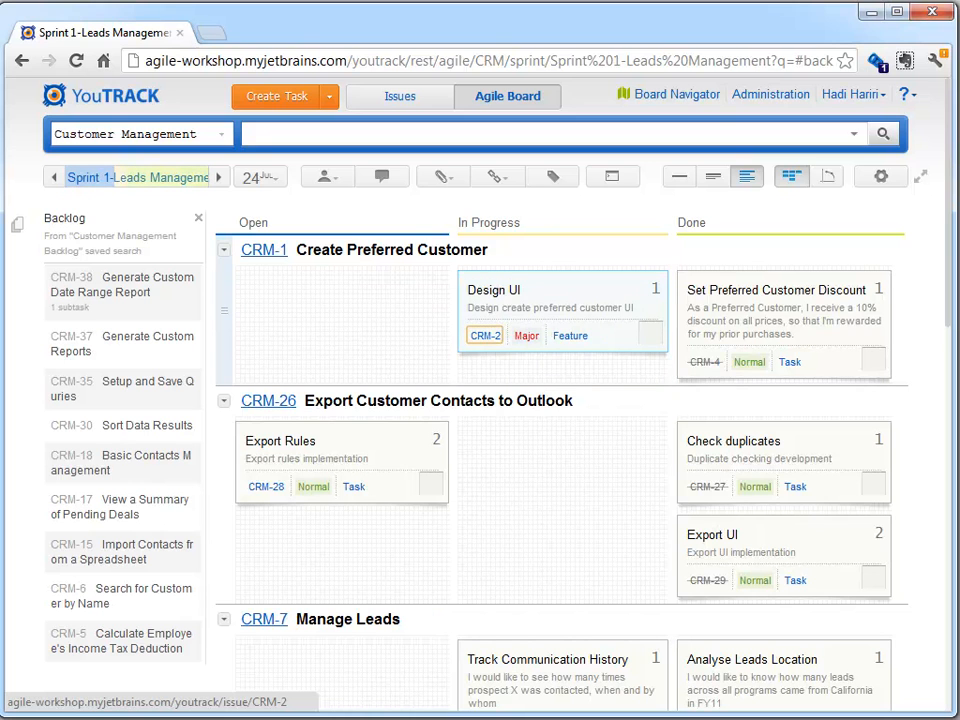
Step: Extend the Design UI task's description with 'Add some good input boxes'
{"action": "left_click", "coordinate": [492, 290]}
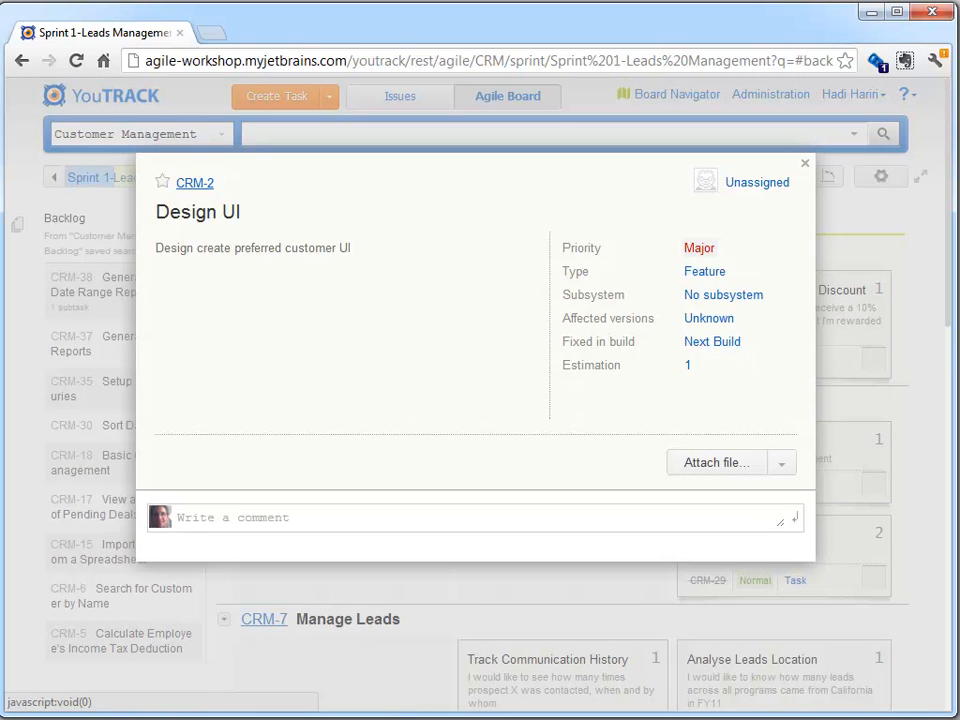
{"action": "left_click", "coordinate": [194, 182]}
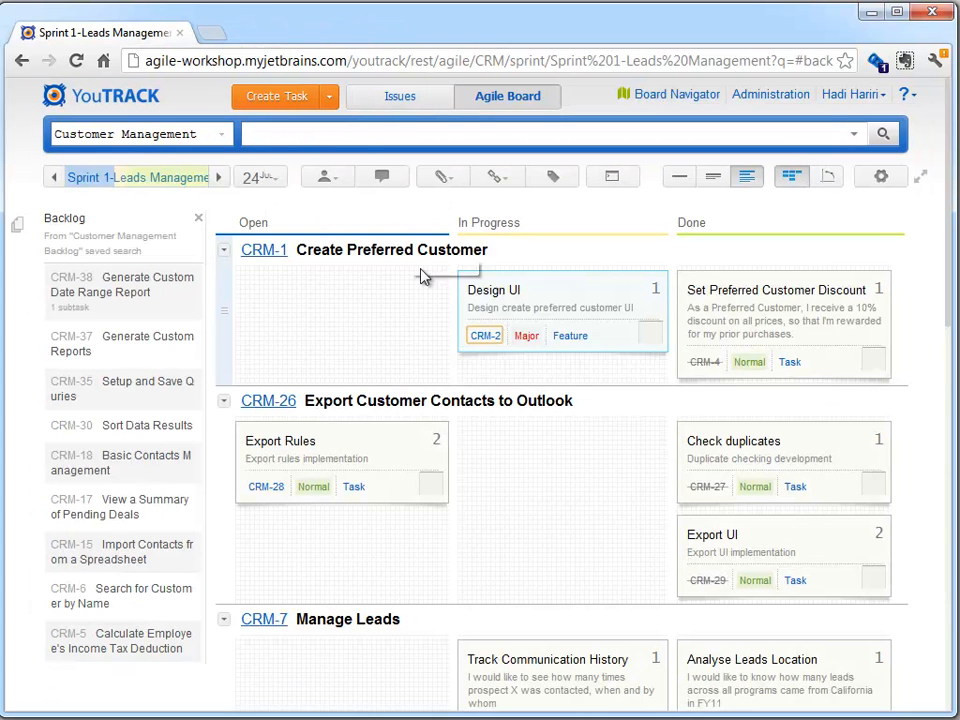
{"action": "mouse_move", "coordinate": [486, 336]}
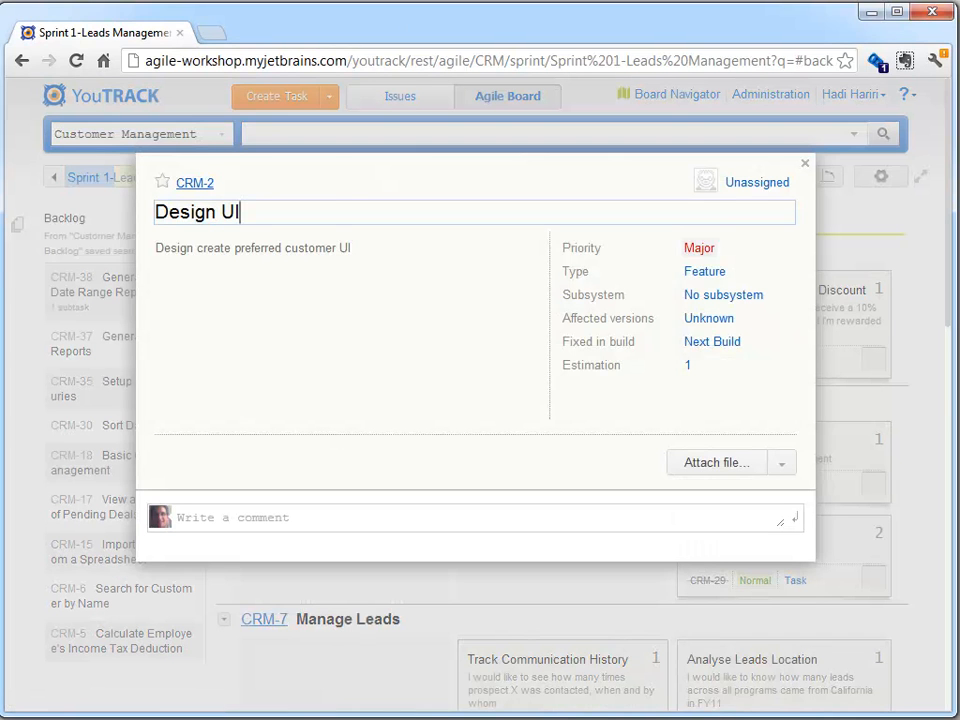
{"action": "left_click", "coordinate": [804, 164]}
{"action": "type", "text": "me"}
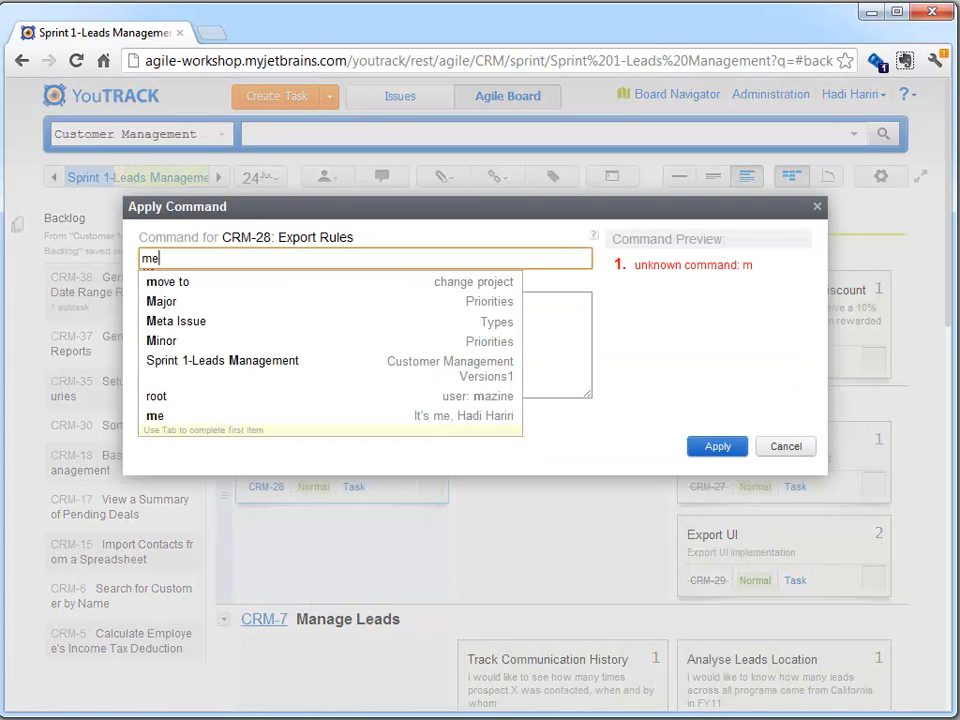
Step: Assign the Export Rules task (CRM-28) to yourself via the 'for me' command
{"action": "left_click", "coordinate": [156, 414]}
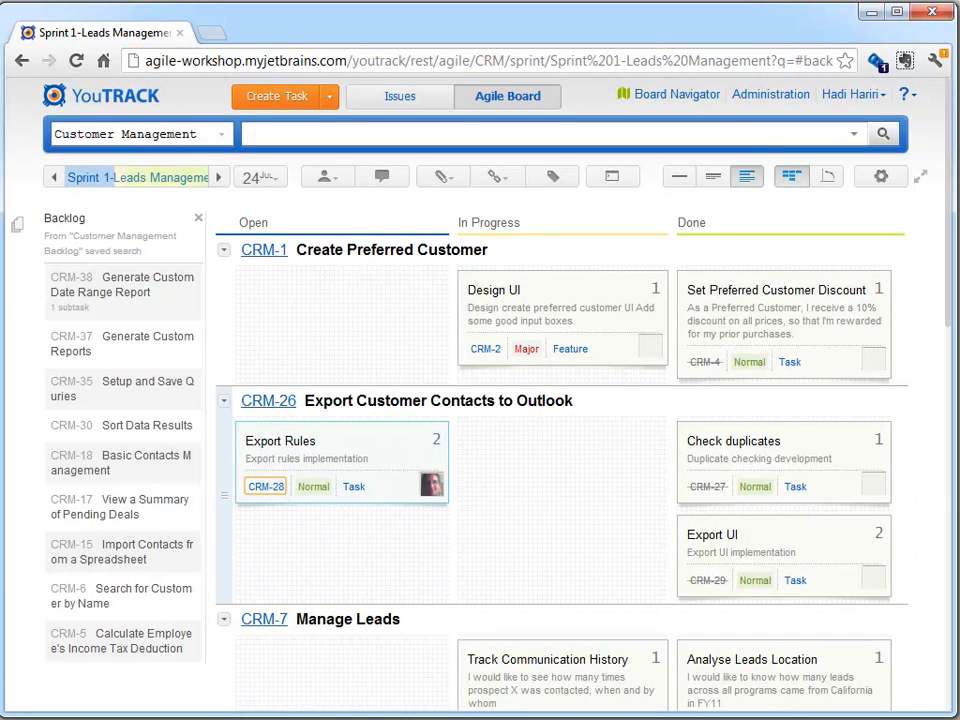
Step: Add task 'Create Template for Auto-Response', described 'Create template language for auto-response', to the Auto Responses swimlane
{"action": "scroll", "scroll_direction": "down", "scroll_amount": 3}
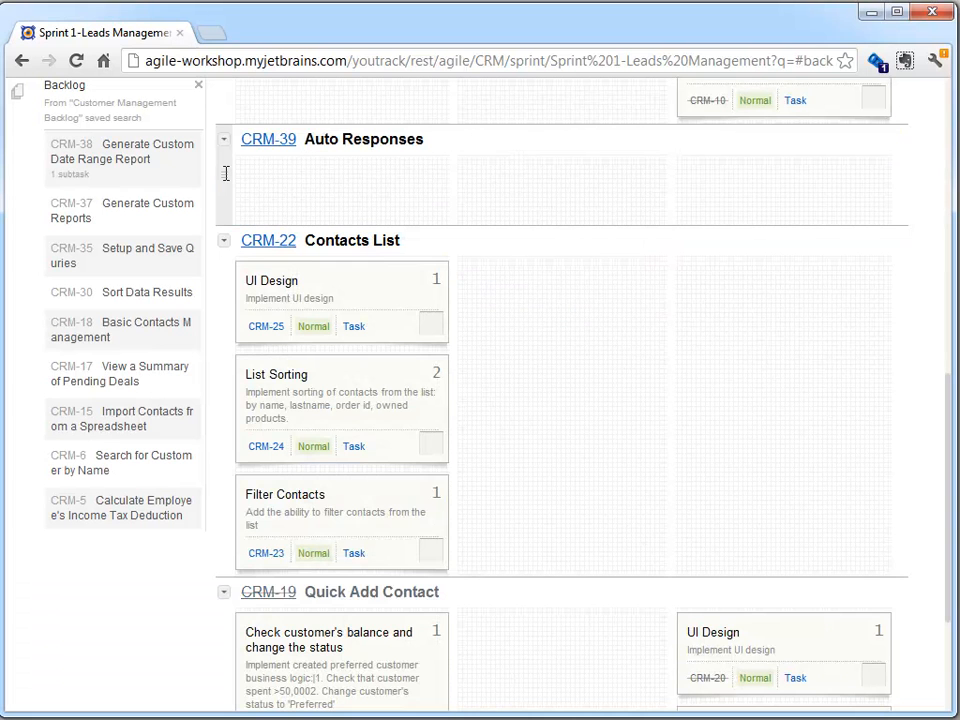
{"action": "mouse_move", "coordinate": [228, 160]}
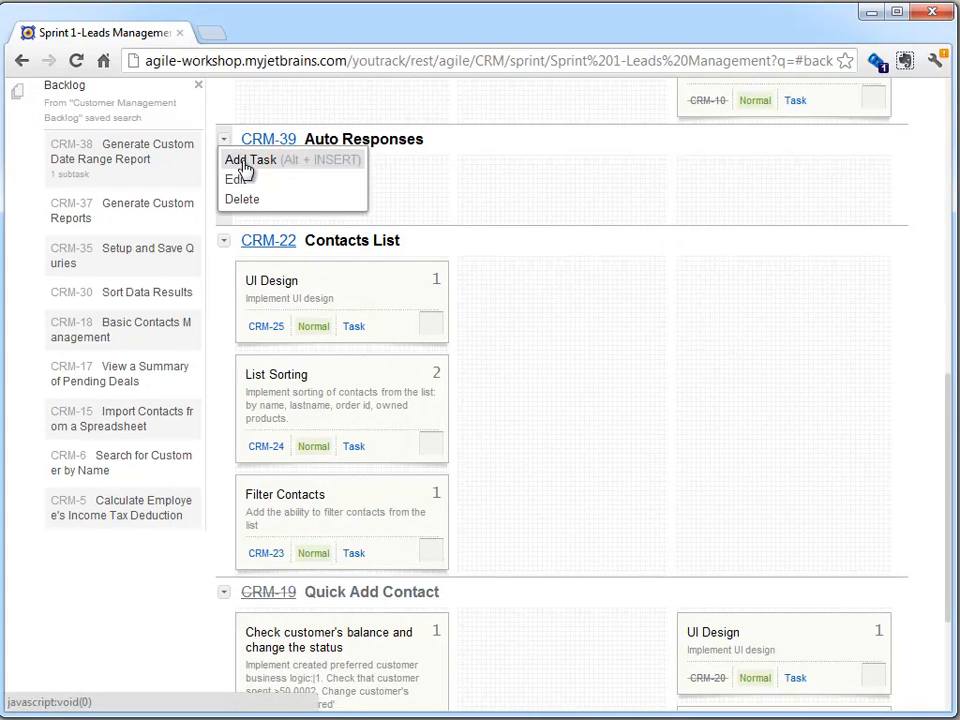
{"action": "left_click", "coordinate": [252, 160]}
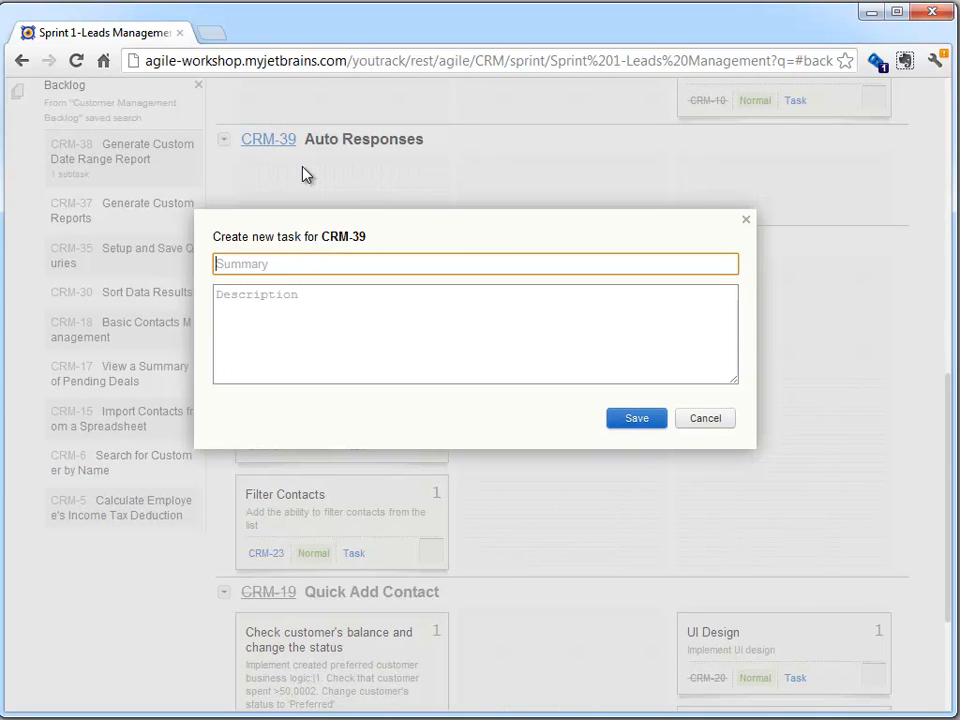
{"action": "type", "text": "Create Temp"}
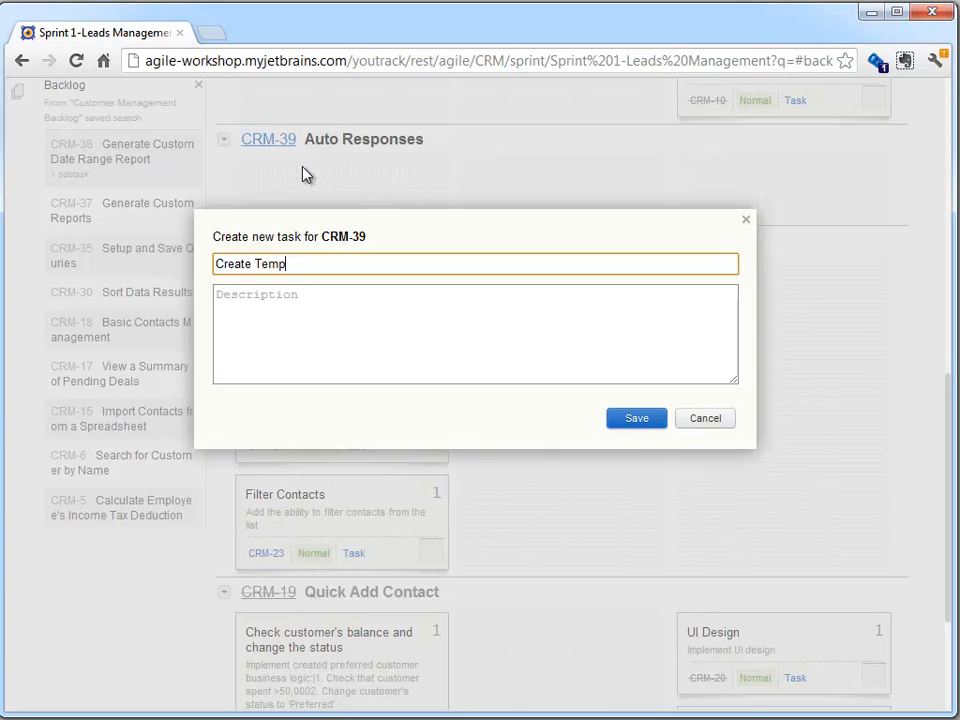
{"action": "type", "text": "late for"}
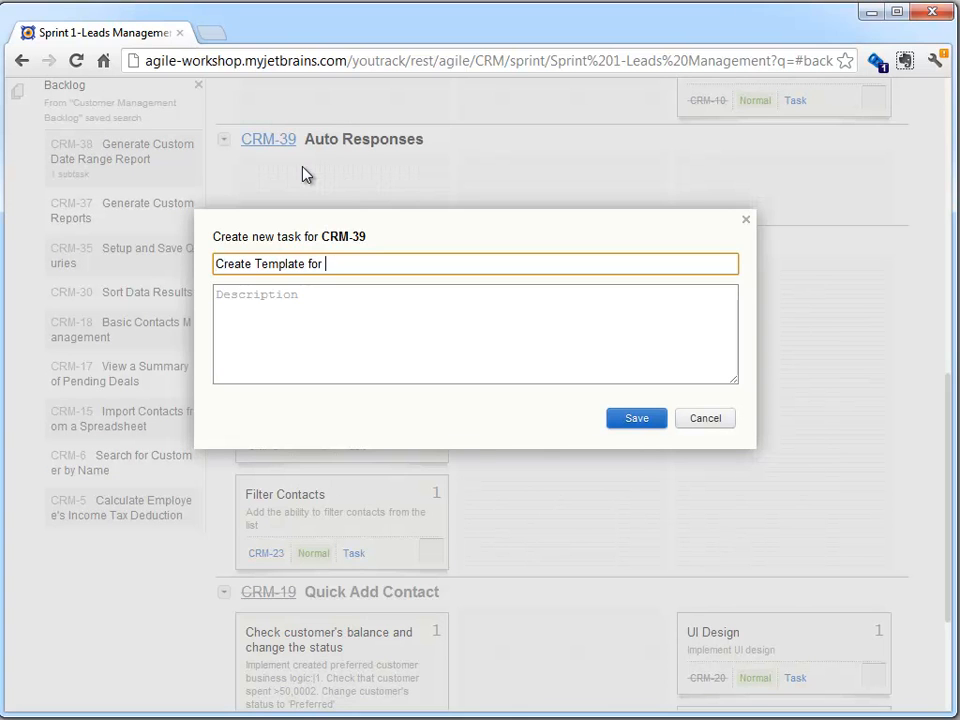
{"action": "type", "text": "Auto-Response"}
{"action": "left_click", "coordinate": [476, 334]}
{"action": "type", "text": "C"}
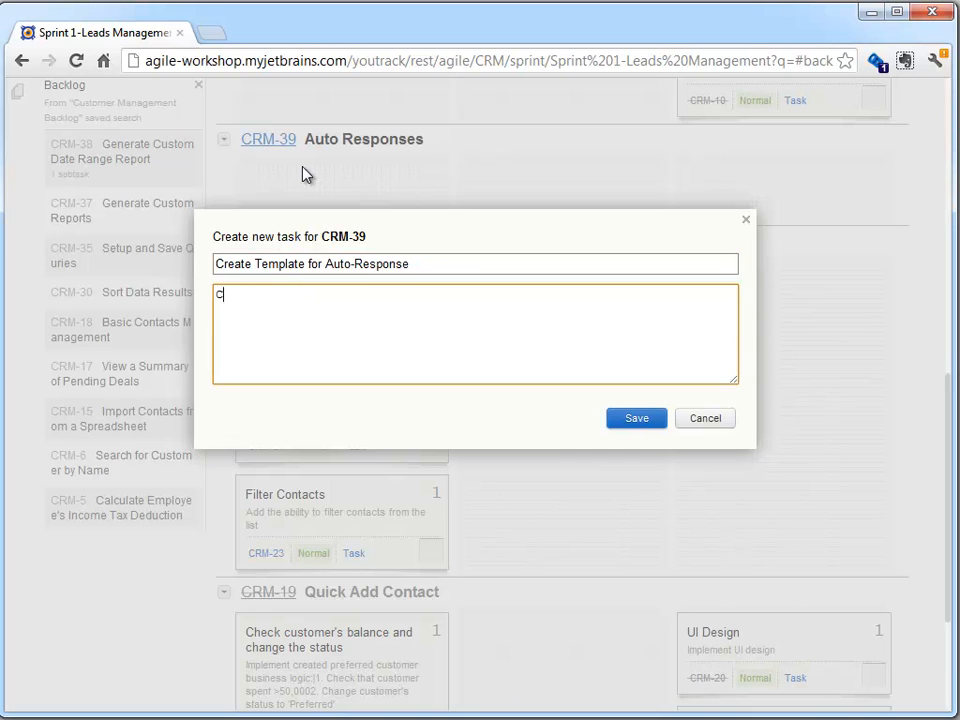
{"action": "type", "text": "reate templat"}
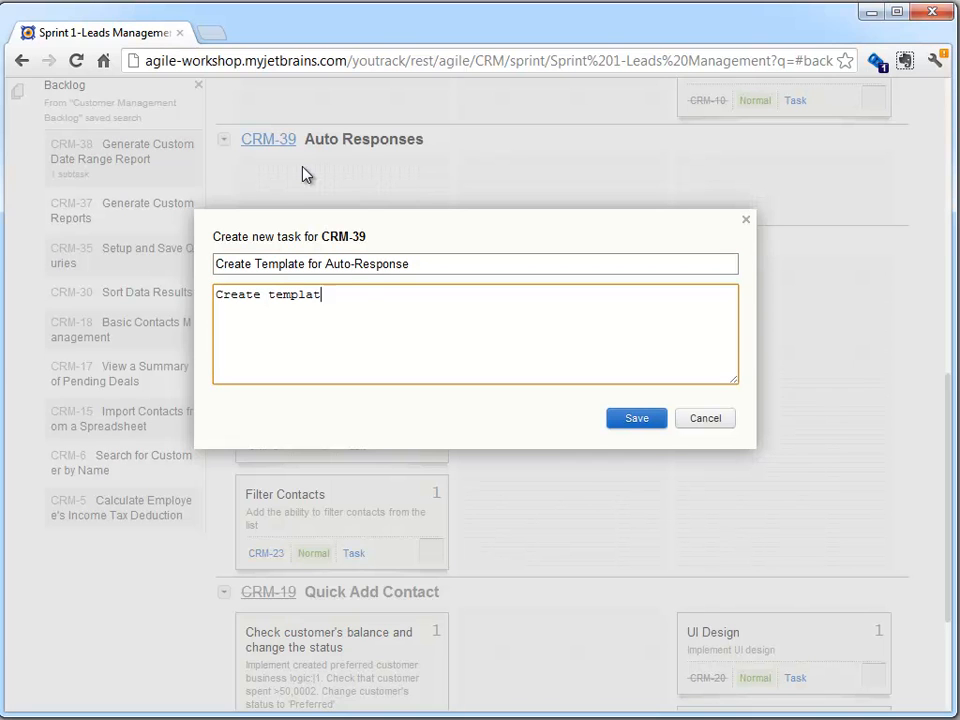
{"action": "type", "text": "e language for"}
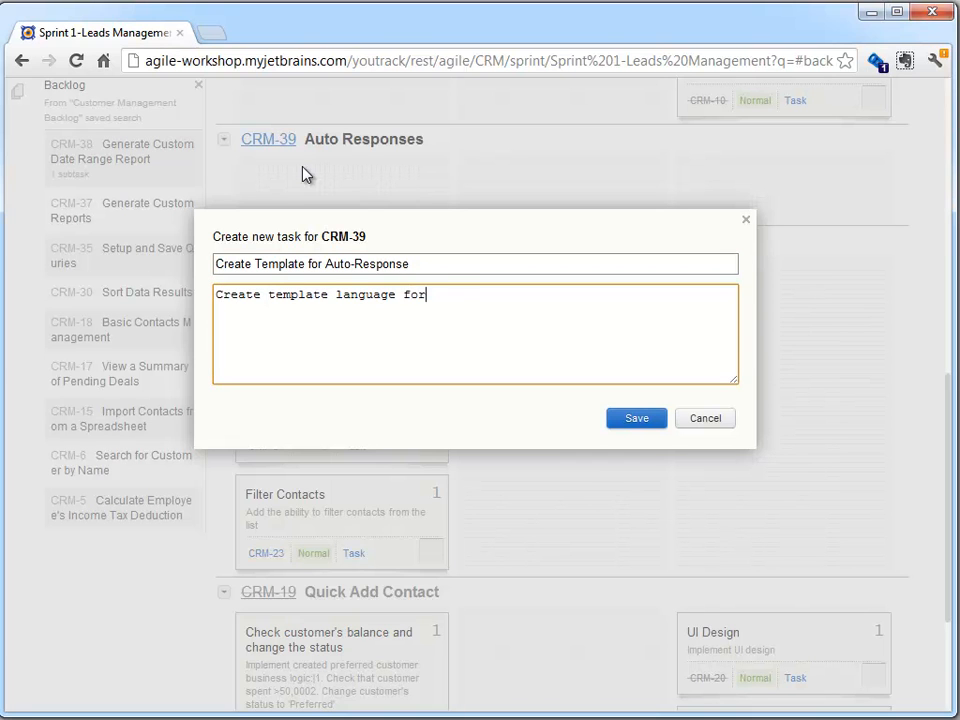
{"action": "type", "text": "auto-response"}
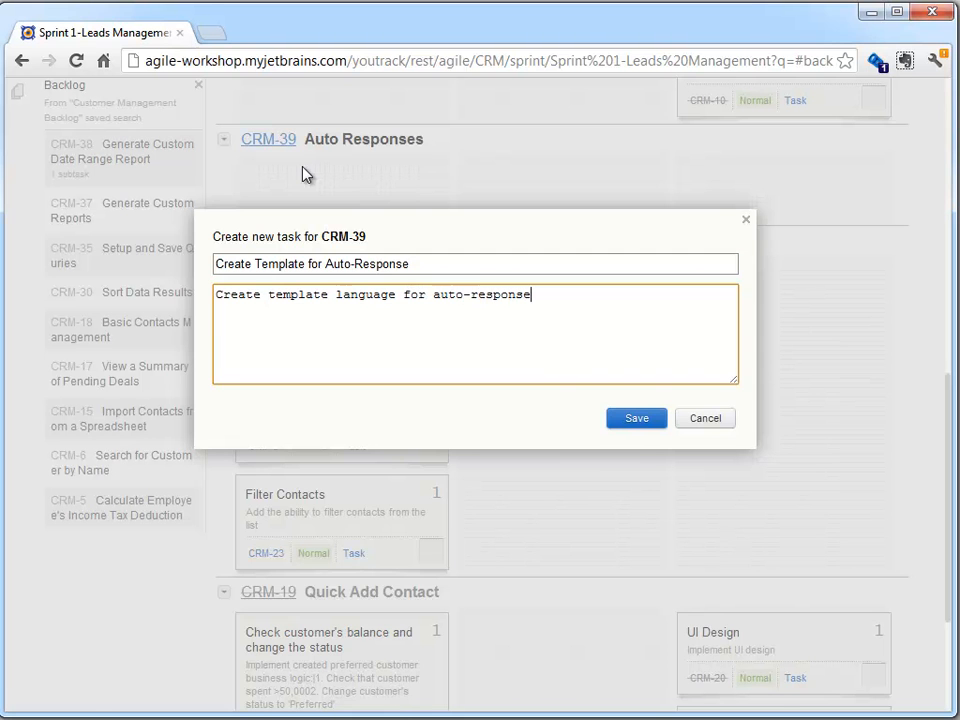
{"action": "left_click", "coordinate": [636, 418]}
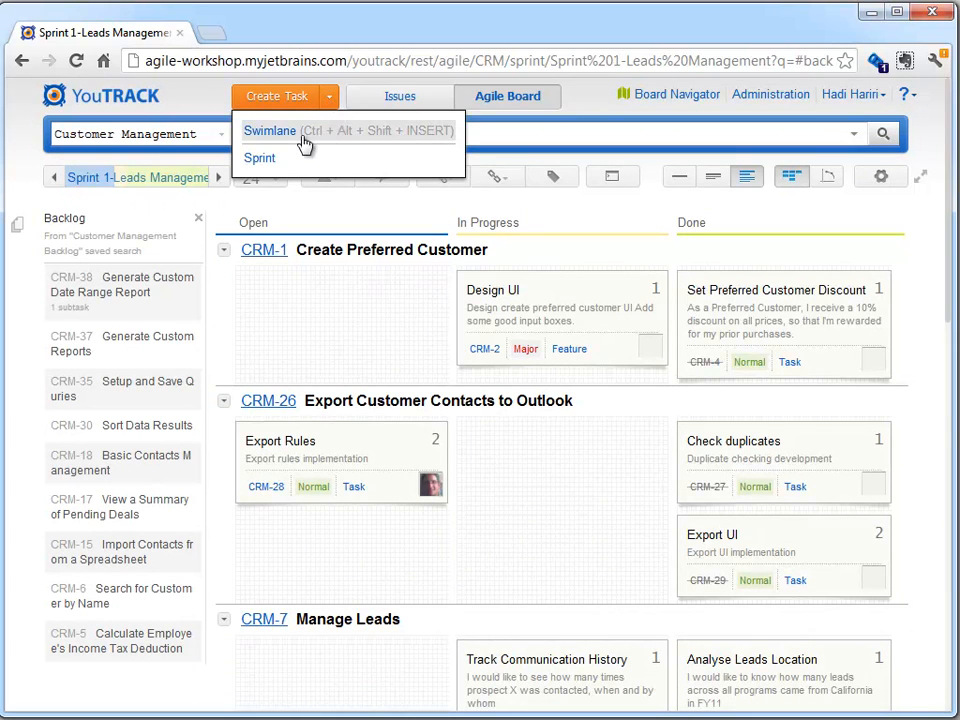
Step: Create swimlane 'Brand new Feature' described 'Feature created directly from the board.' and save it
{"action": "left_click", "coordinate": [270, 132]}
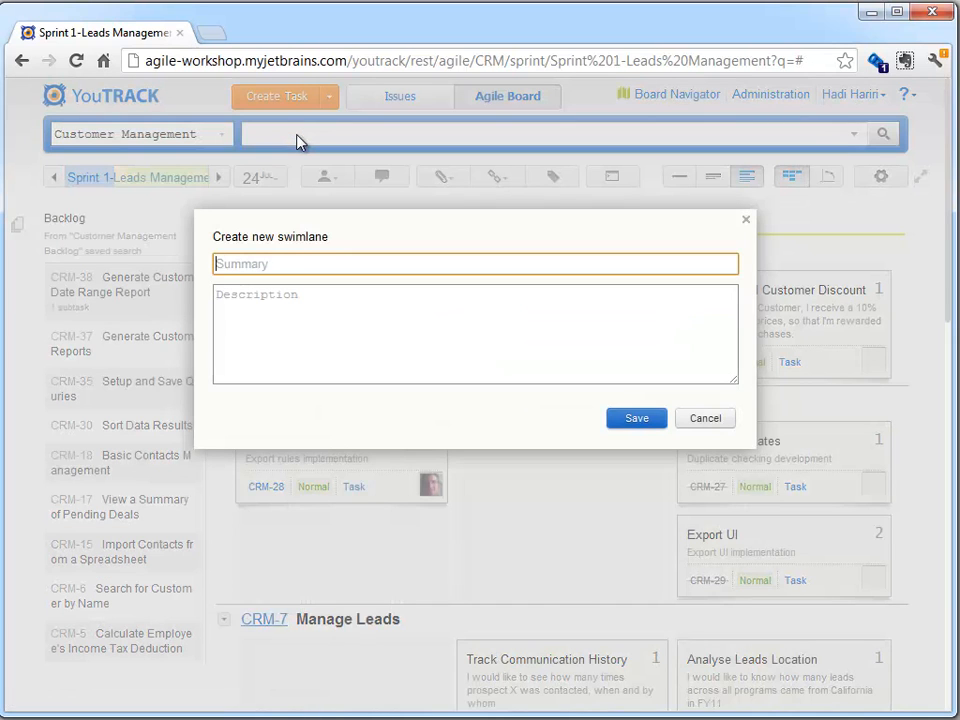
{"action": "type", "text": "Brand new Featur"}
{"action": "left_click", "coordinate": [476, 334]}
{"action": "type", "text": "This is a brand new f"}
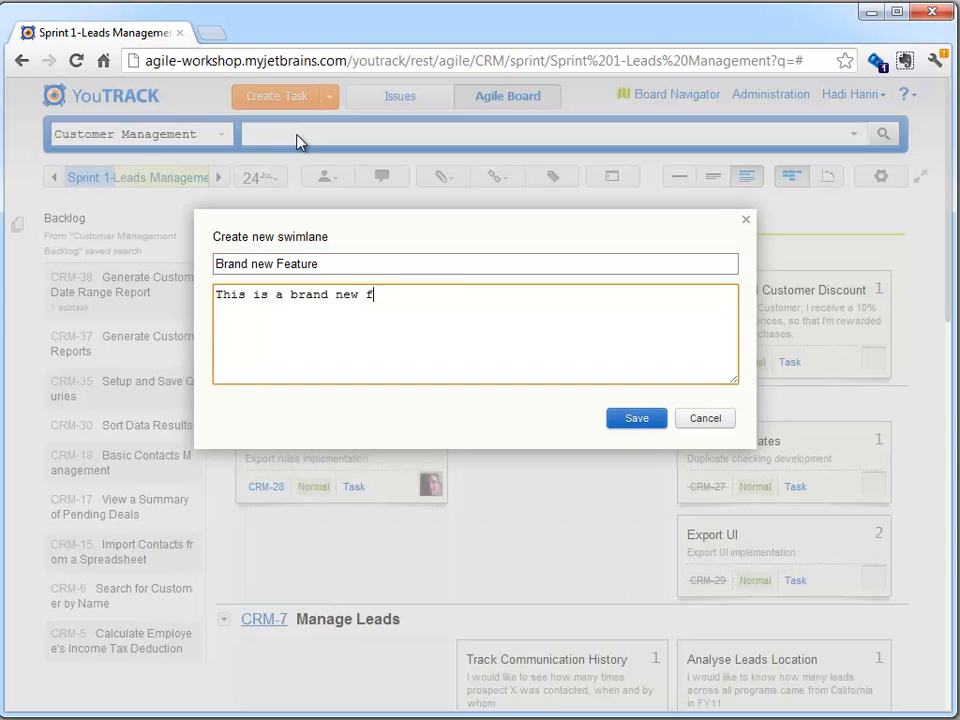
{"action": "type", "text": "eature cre"}
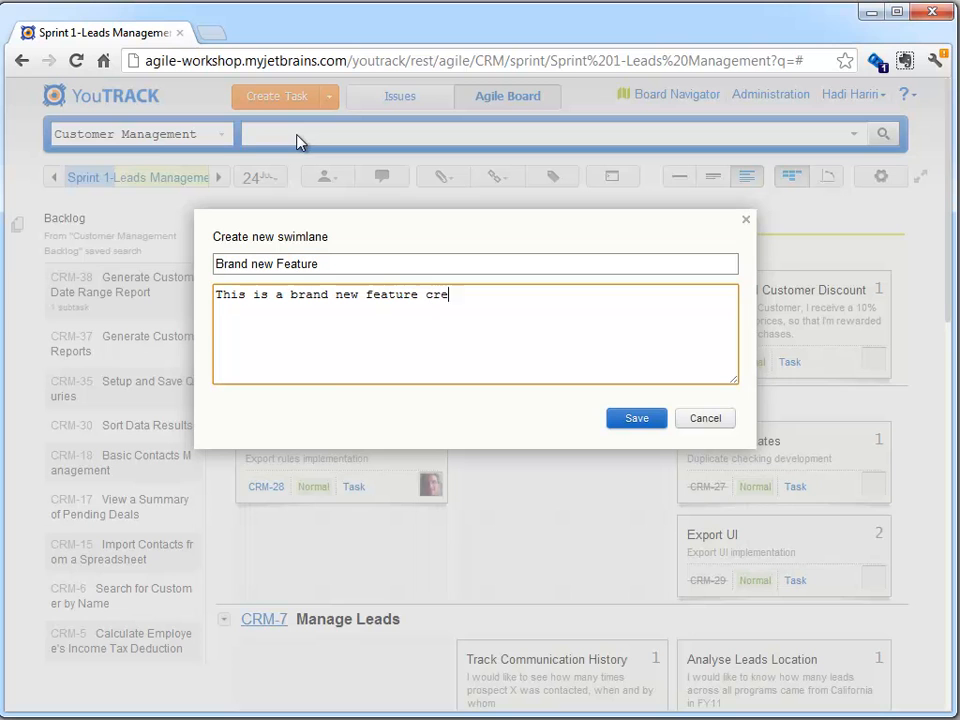
{"action": "type", "text": "ated directly f"}
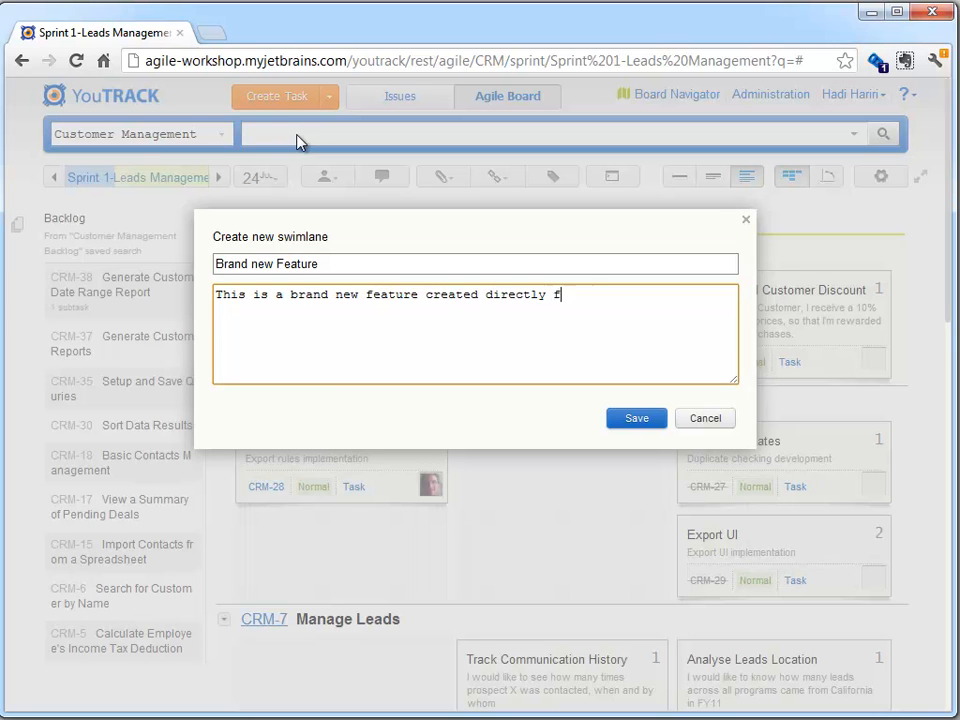
{"action": "type", "text": "rom the board."}
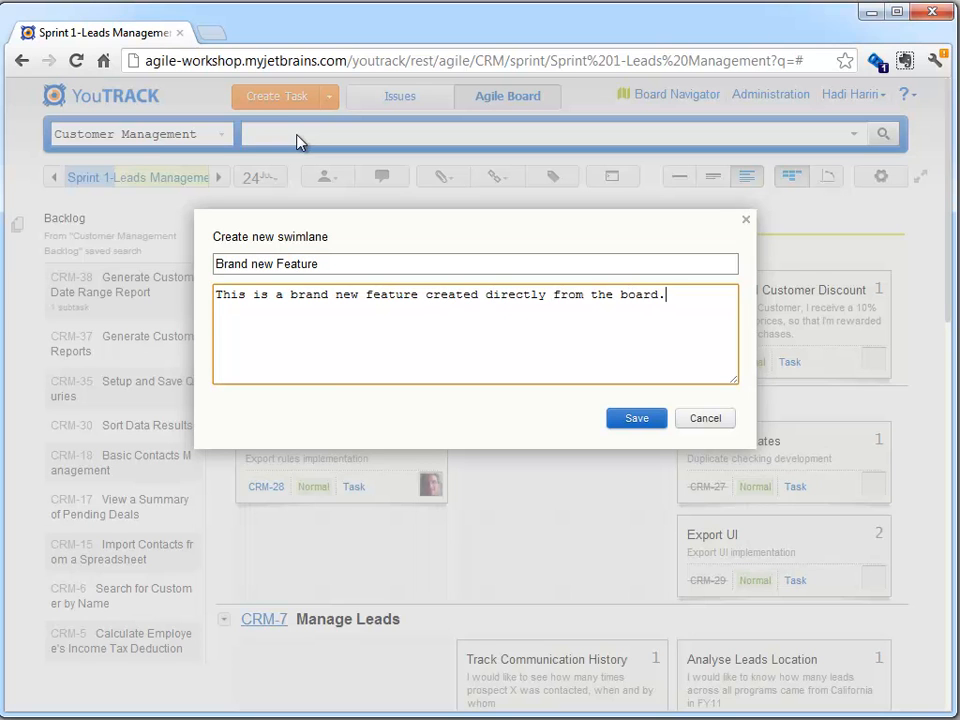
{"action": "left_click", "coordinate": [636, 418]}
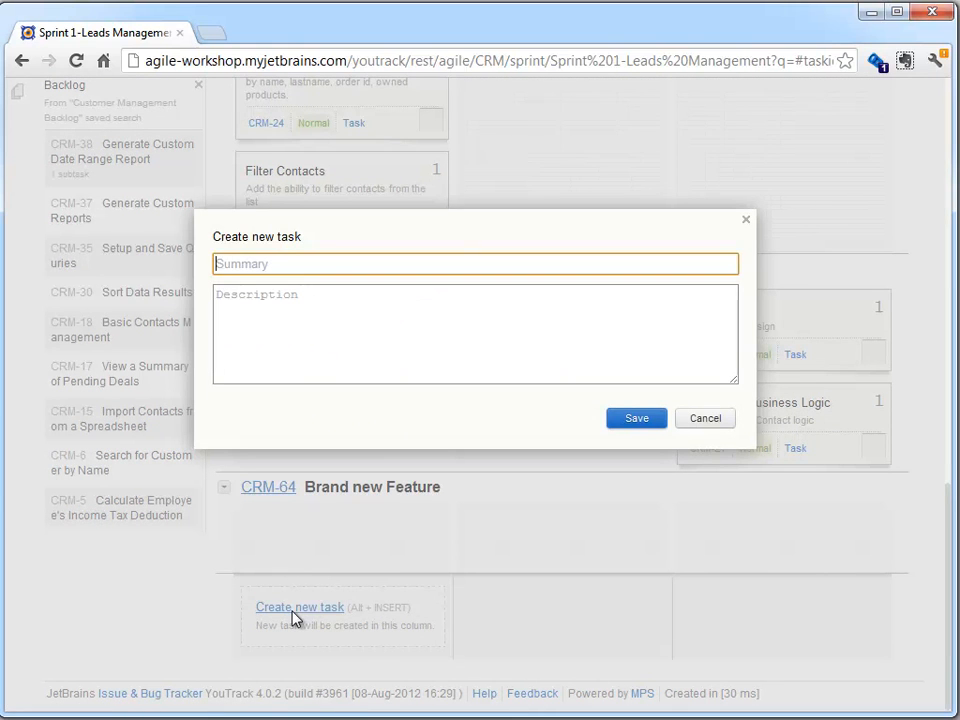
Step: Save task 'Defect IS341-1' with description 'Defects and other tasks not...' in the Brand new Feature swimlane
{"action": "type", "text": "Defect I"}
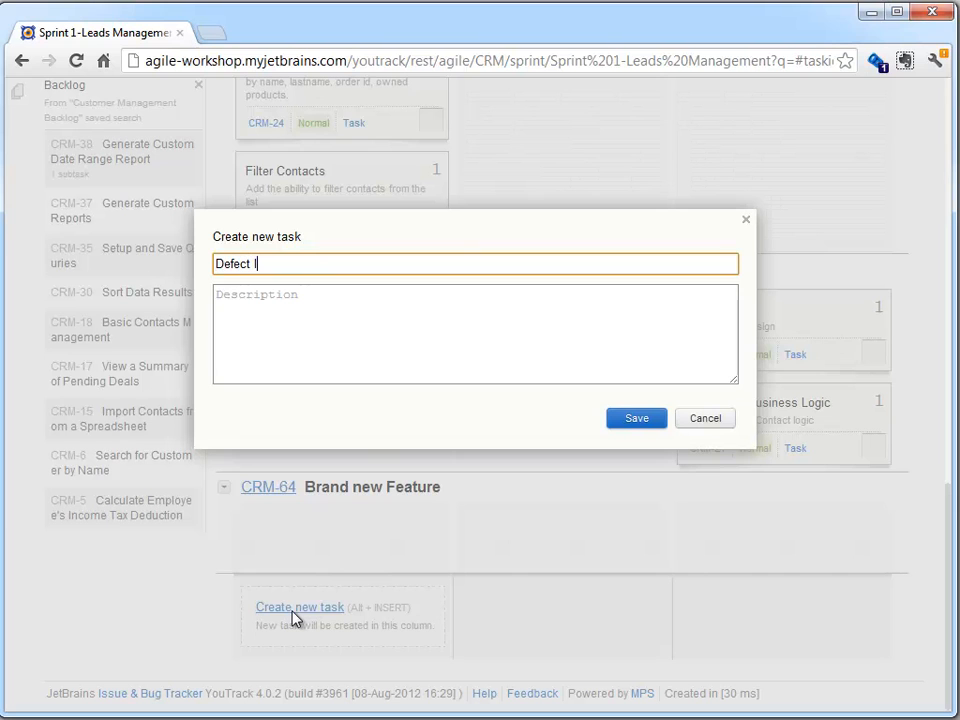
{"action": "type", "text": "IS341-"}
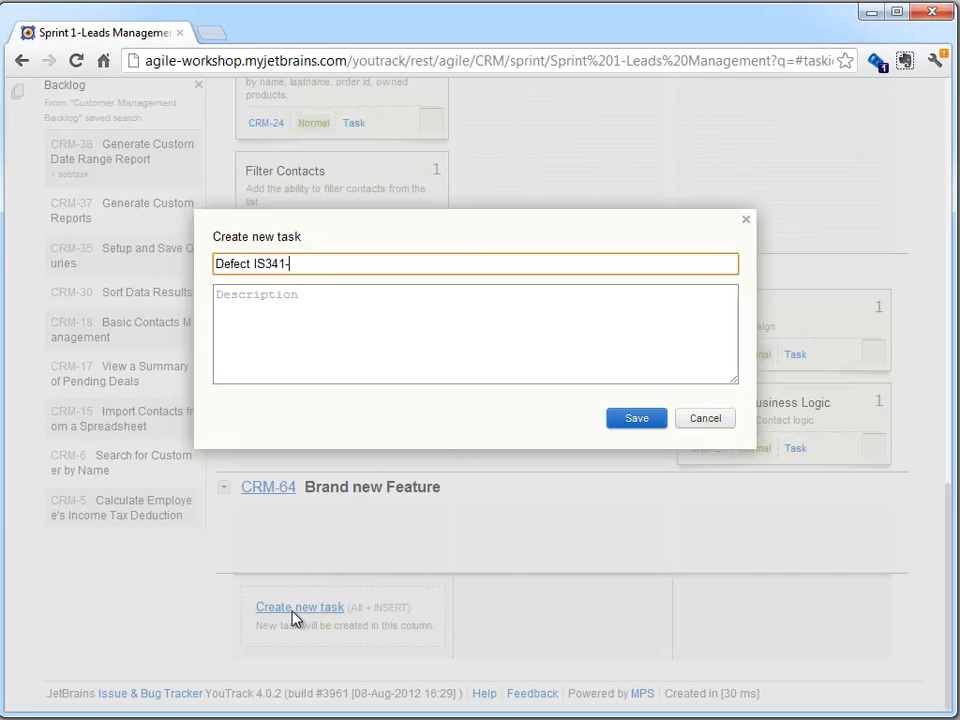
{"action": "type", "text": "Defe"}
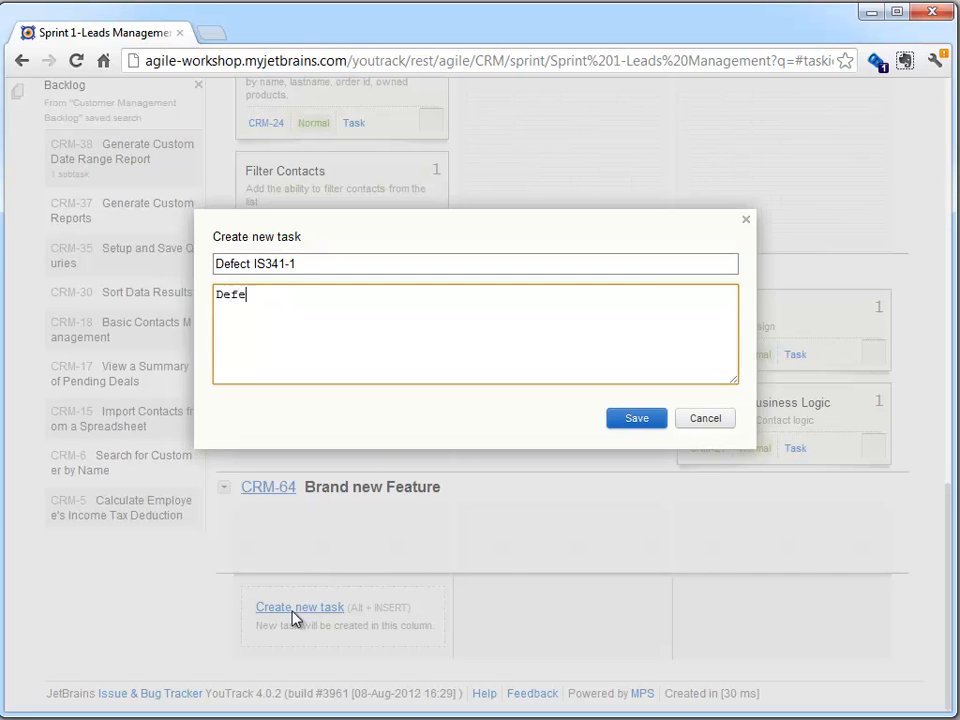
{"action": "type", "text": "cts and"}
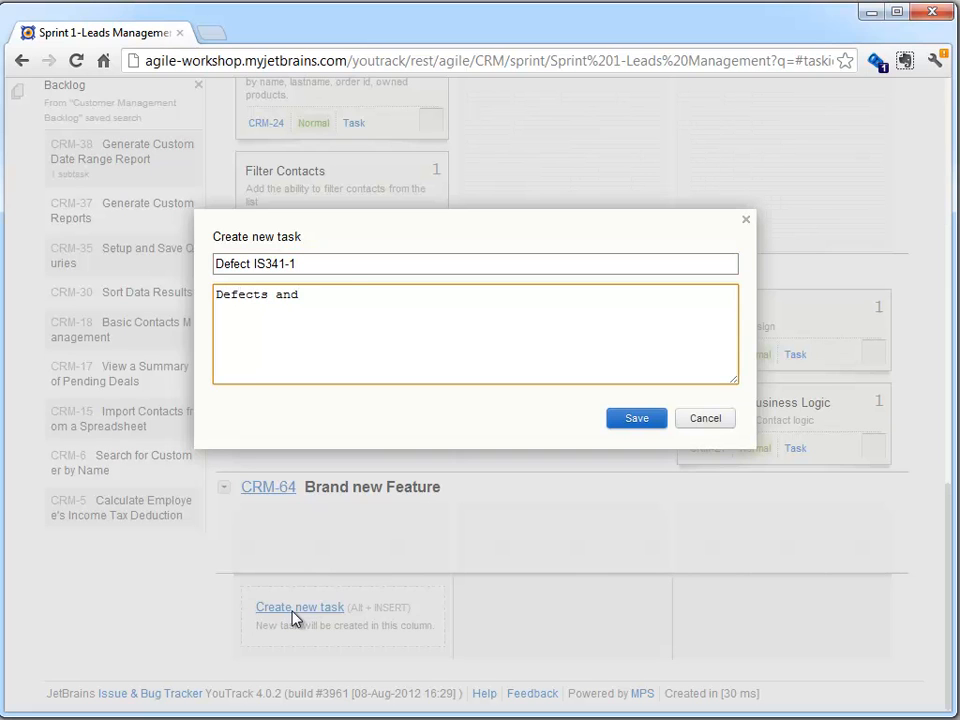
{"action": "type", "text": "other"}
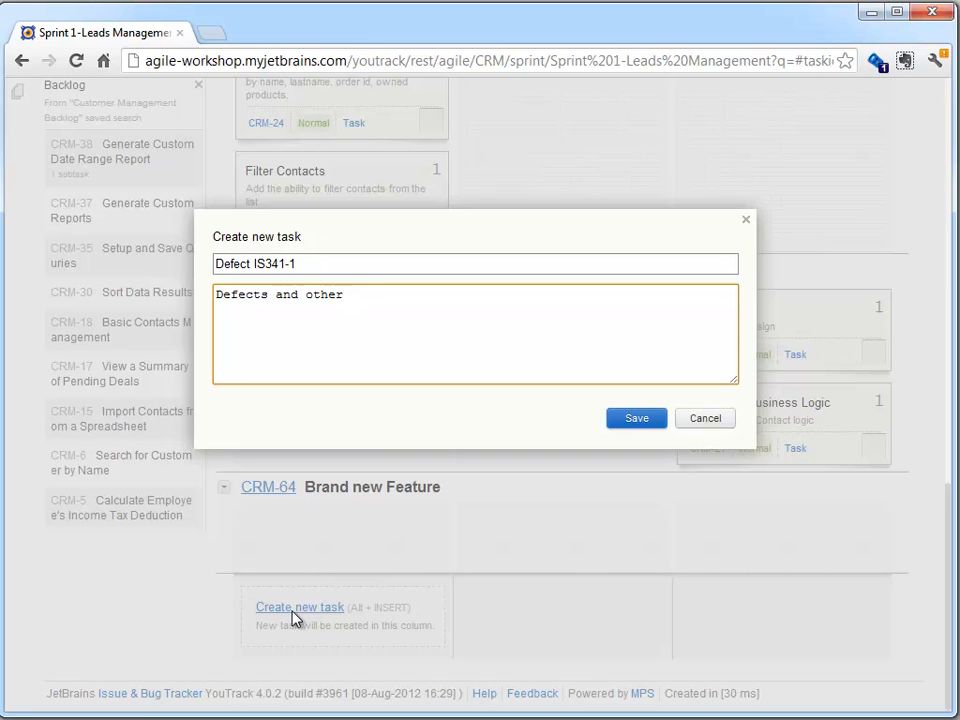
{"action": "type", "text": "tasks not"}
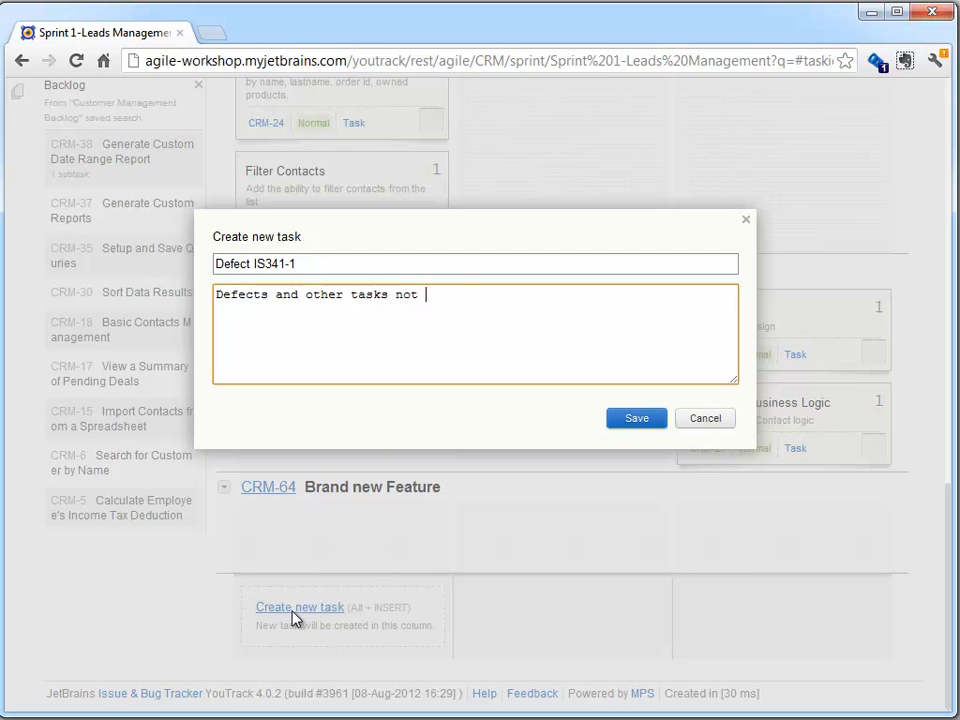
{"action": "left_click", "coordinate": [704, 418]}
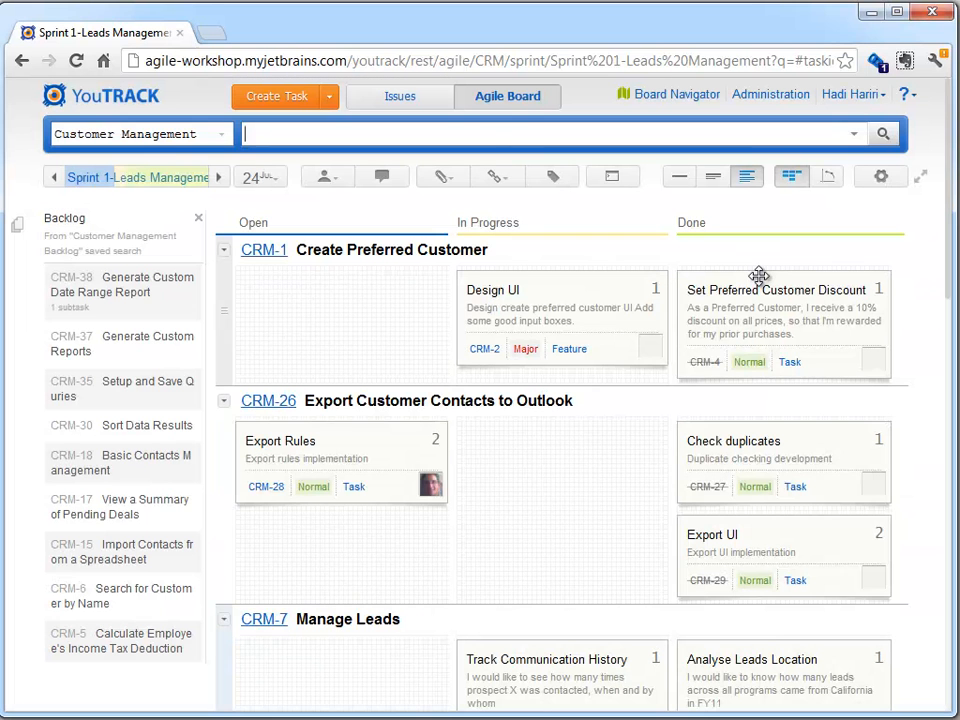
Step: Filter the Sprint 1 board with the query 'for: me' to show only my tasks
{"action": "type", "text": "for:"}
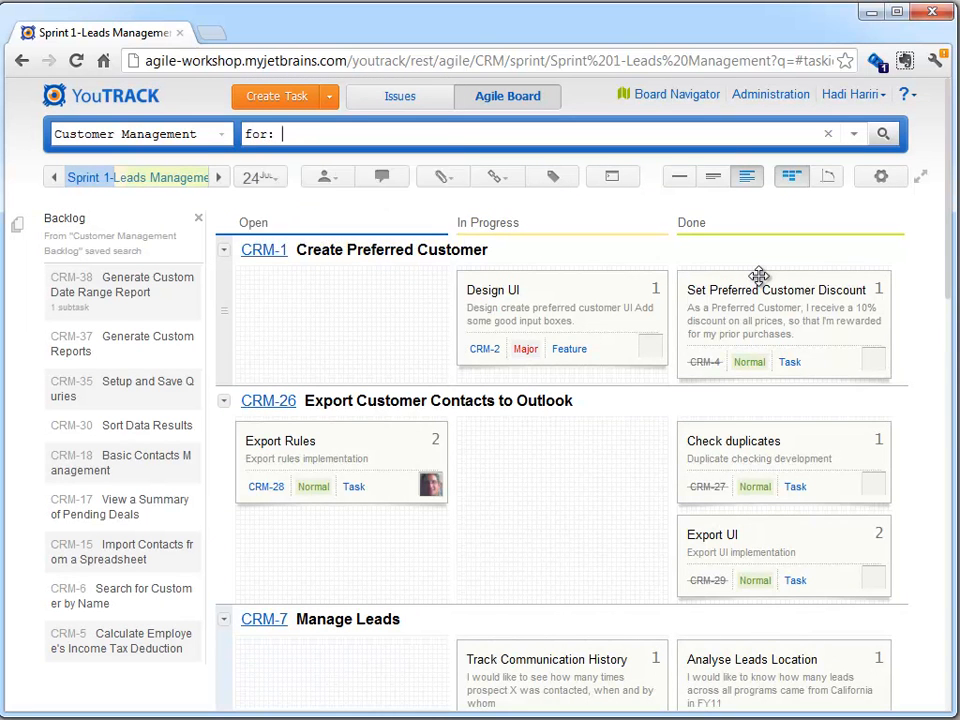
{"action": "type", "text": "me"}
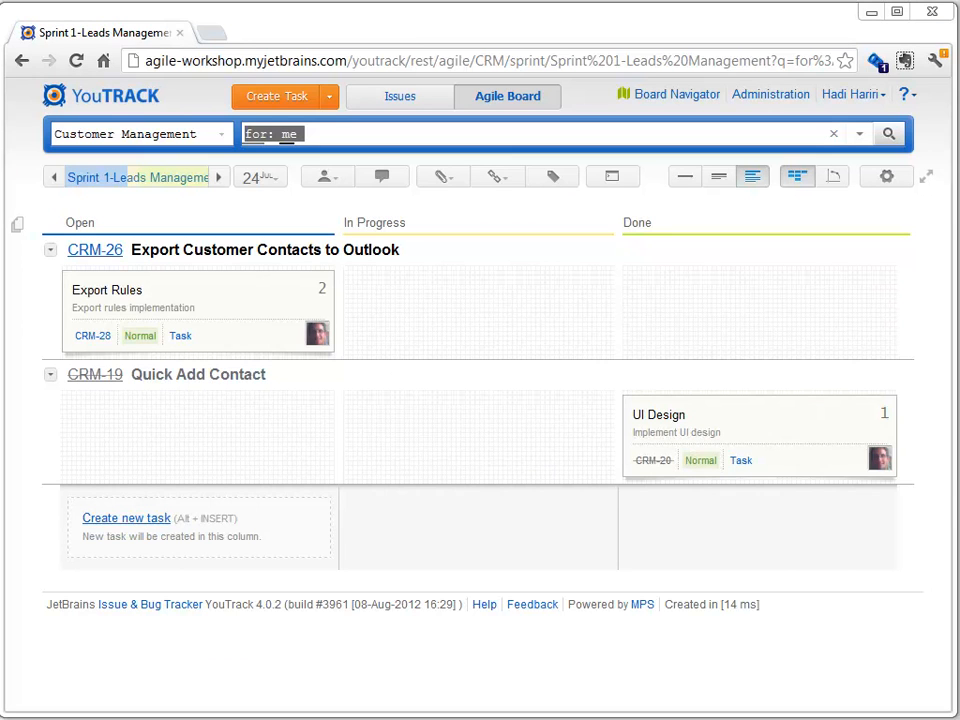
{"action": "mouse_move", "coordinate": [838, 198]}
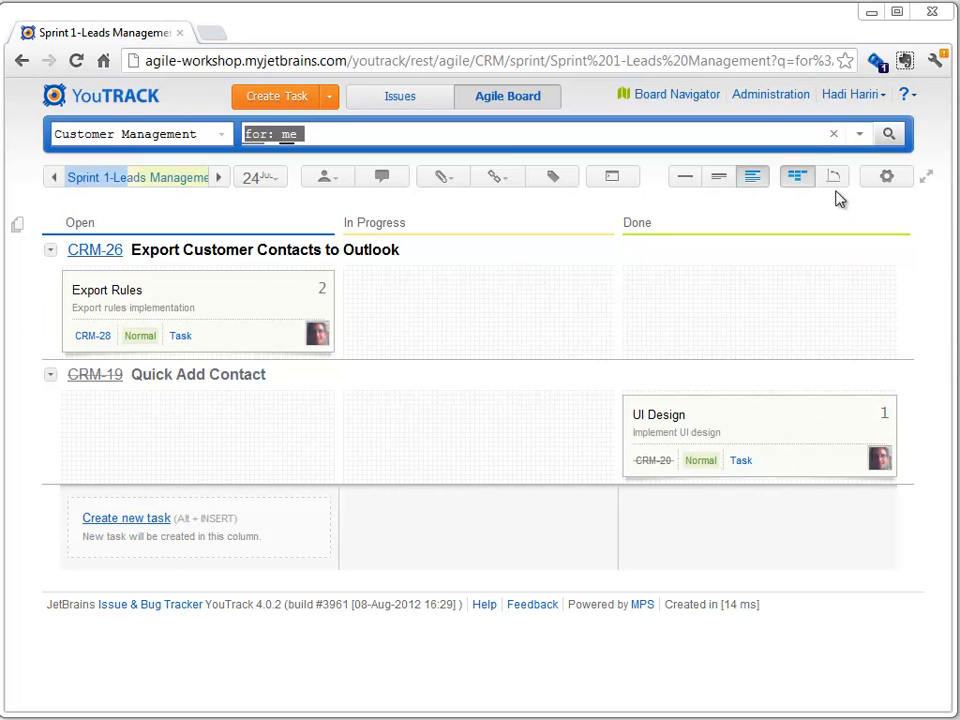
{"action": "mouse_move", "coordinate": [832, 176]}
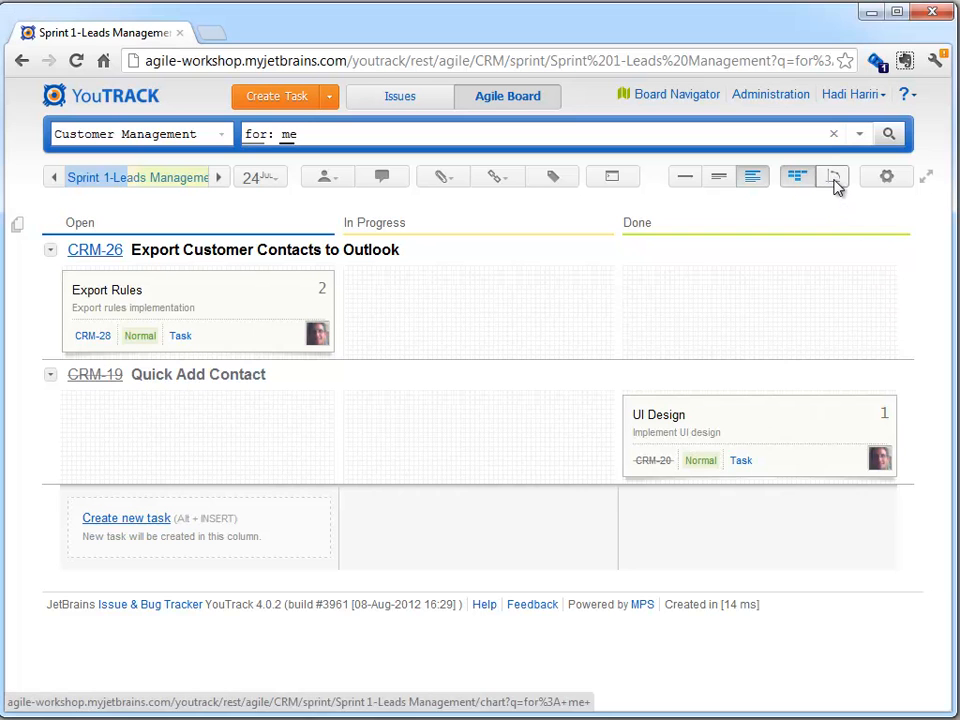
Step: View the Sprint 1 burndown chart
{"action": "left_click", "coordinate": [832, 176]}
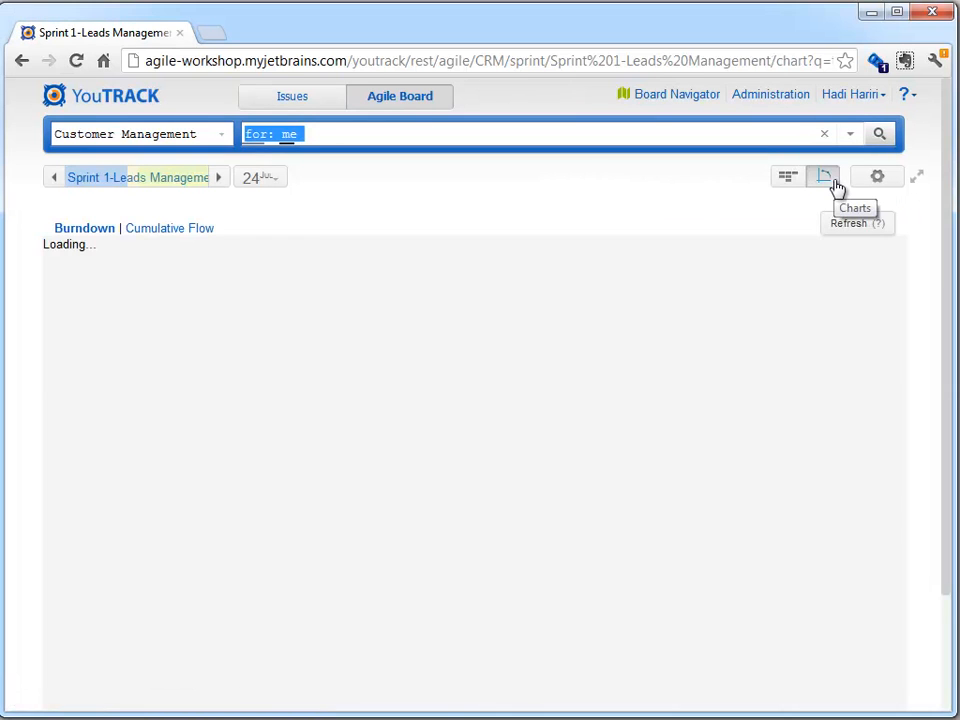
{"action": "mouse_move", "coordinate": [410, 392]}
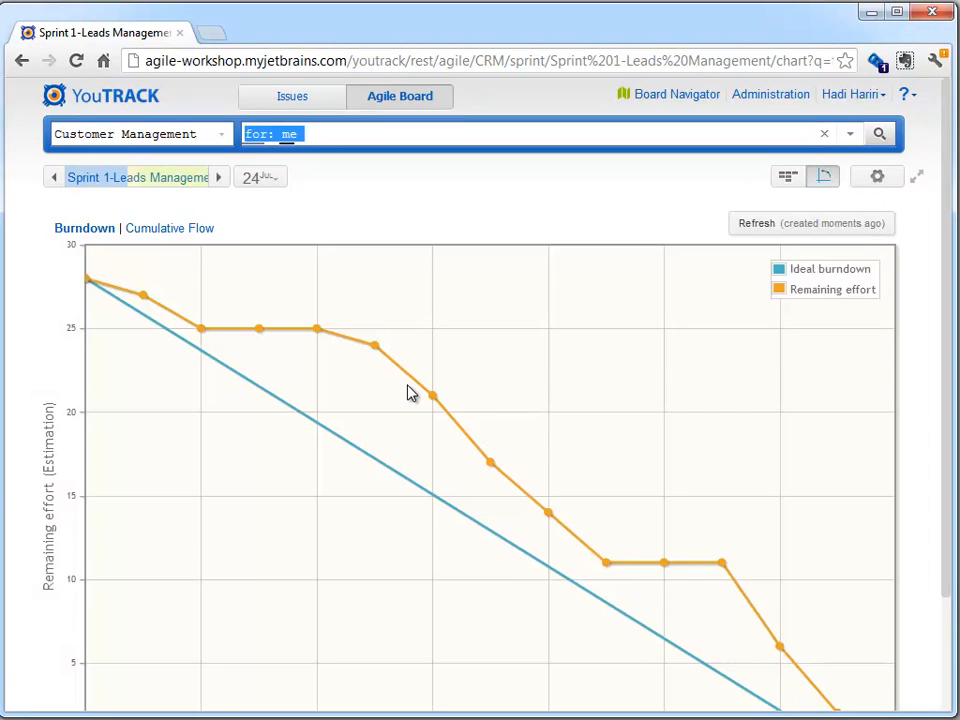
{"action": "scroll", "scroll_direction": "down", "scroll_amount": 3}
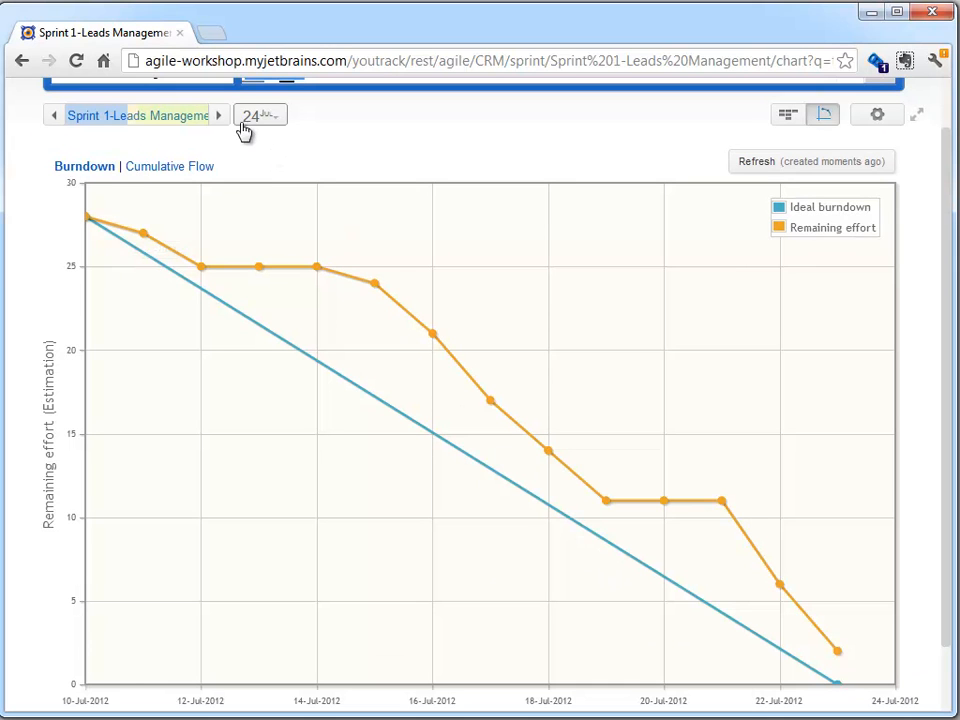
Step: Switch to Sprint 2-Generate Reports and view its cumulative flow chart
{"action": "left_click", "coordinate": [218, 114]}
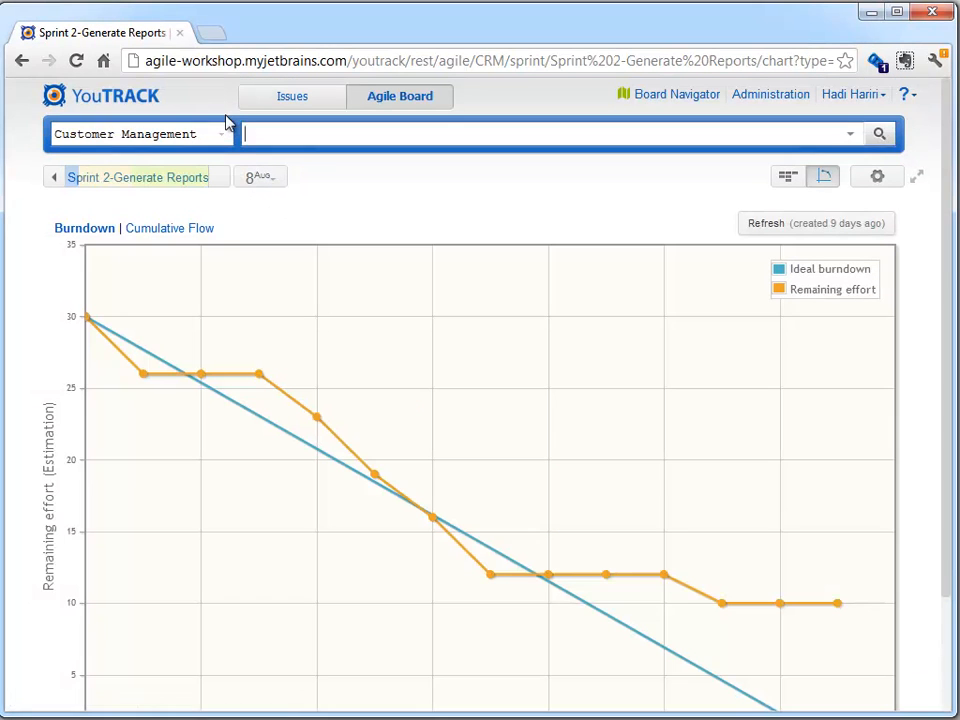
{"action": "mouse_move", "coordinate": [424, 558]}
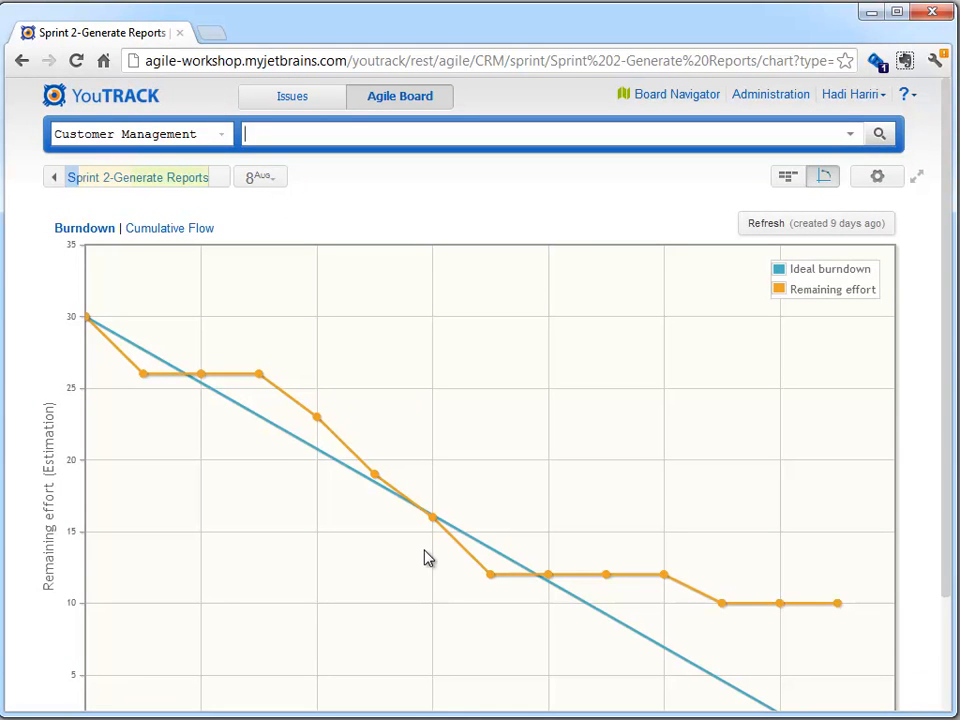
{"action": "mouse_move", "coordinate": [148, 238]}
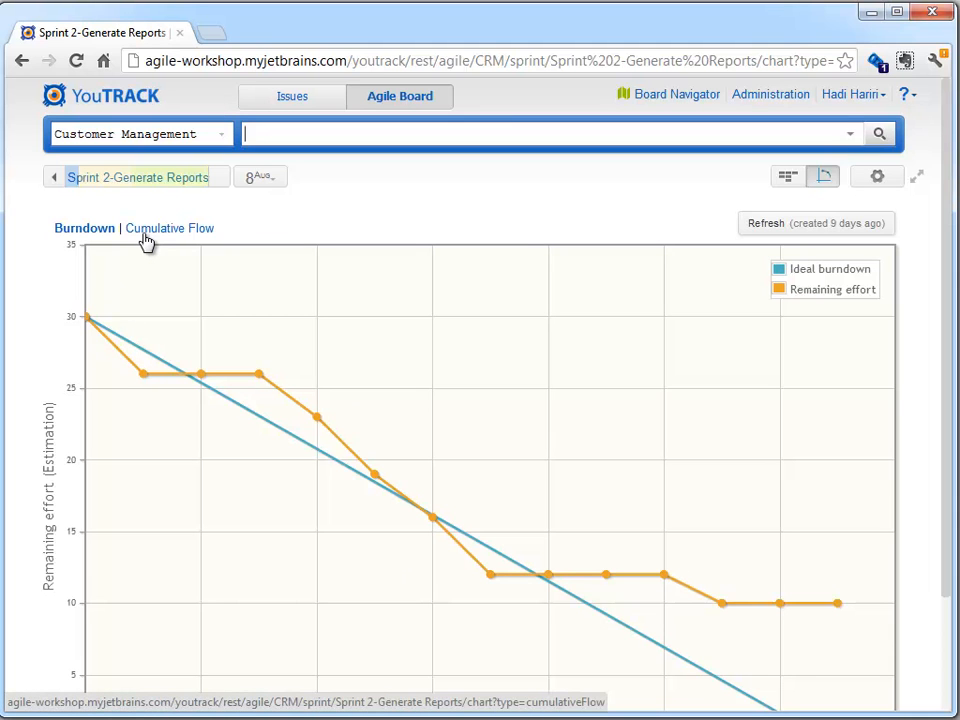
{"action": "left_click", "coordinate": [168, 228]}
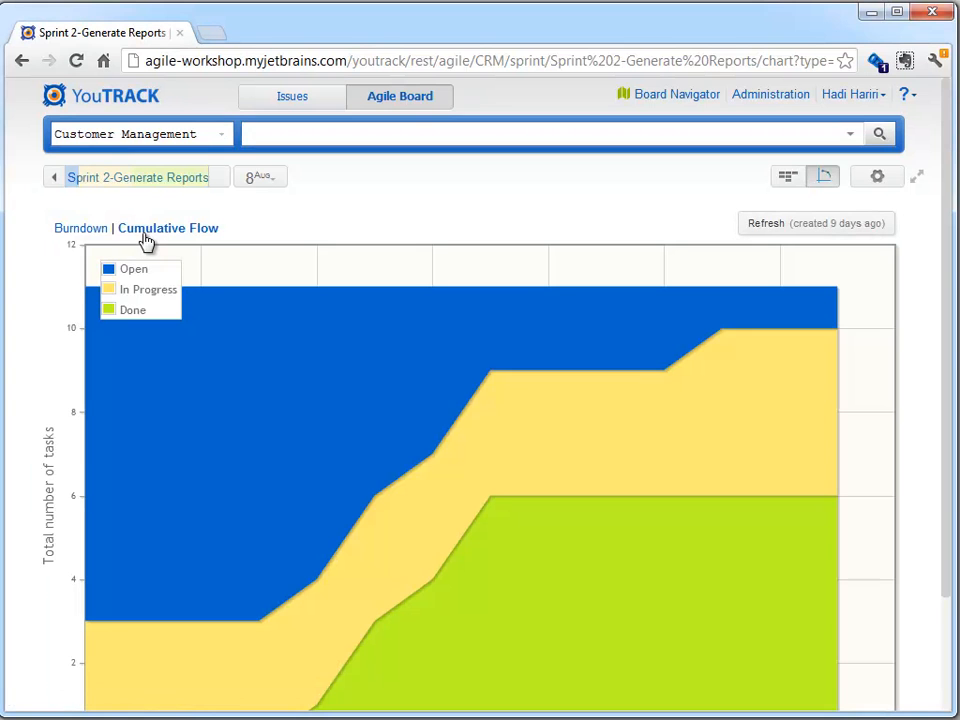
{"action": "mouse_move", "coordinate": [950, 364]}
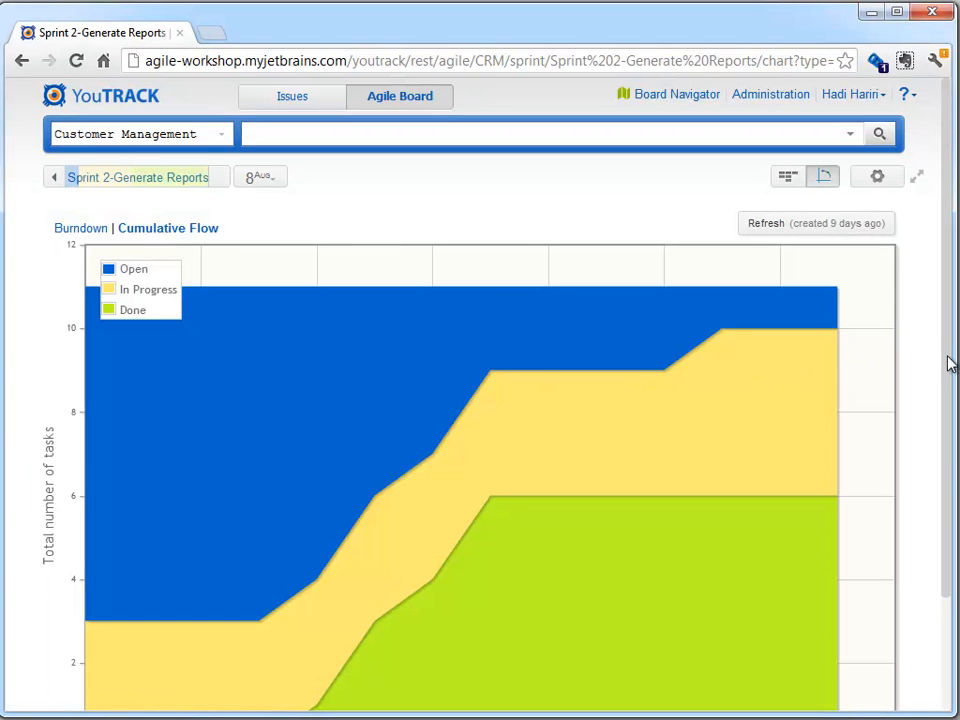
{"action": "scroll", "scroll_direction": "down", "scroll_amount": 3}
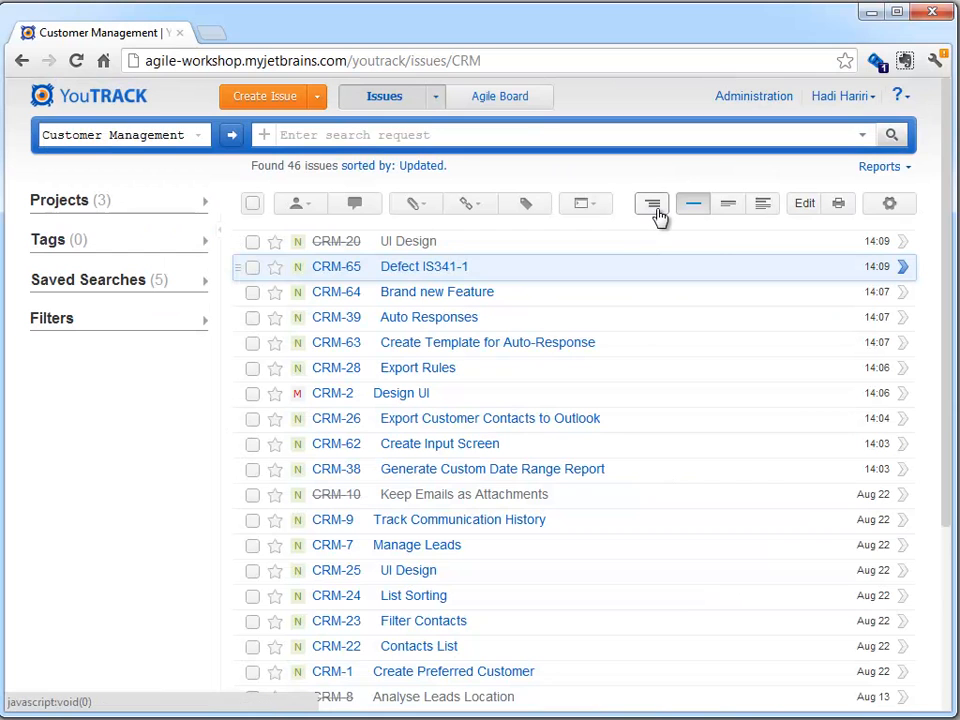
{"action": "mouse_move", "coordinate": [652, 204]}
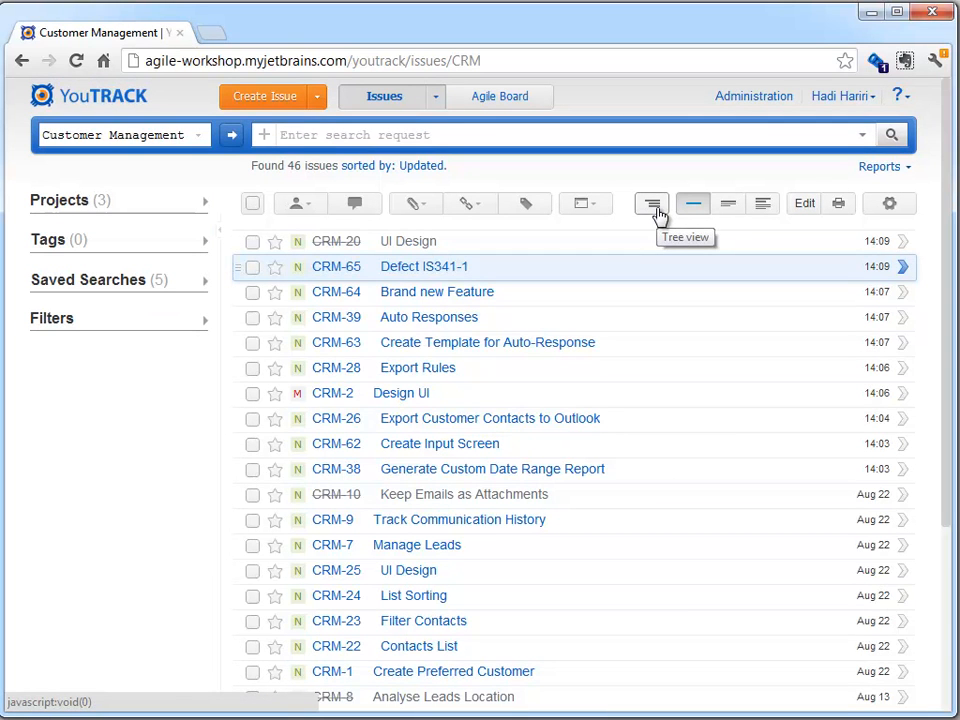
Step: Switch the Customer Management issue list to tree view with subtasks nested under parents
{"action": "left_click", "coordinate": [652, 204]}
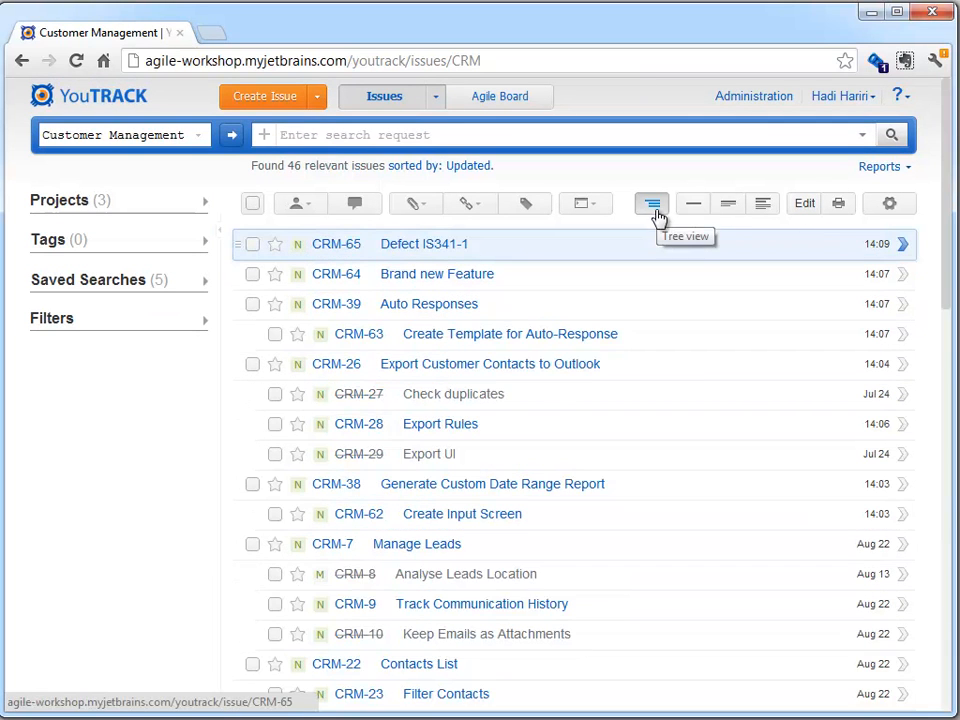
{"action": "mouse_move", "coordinate": [400, 568]}
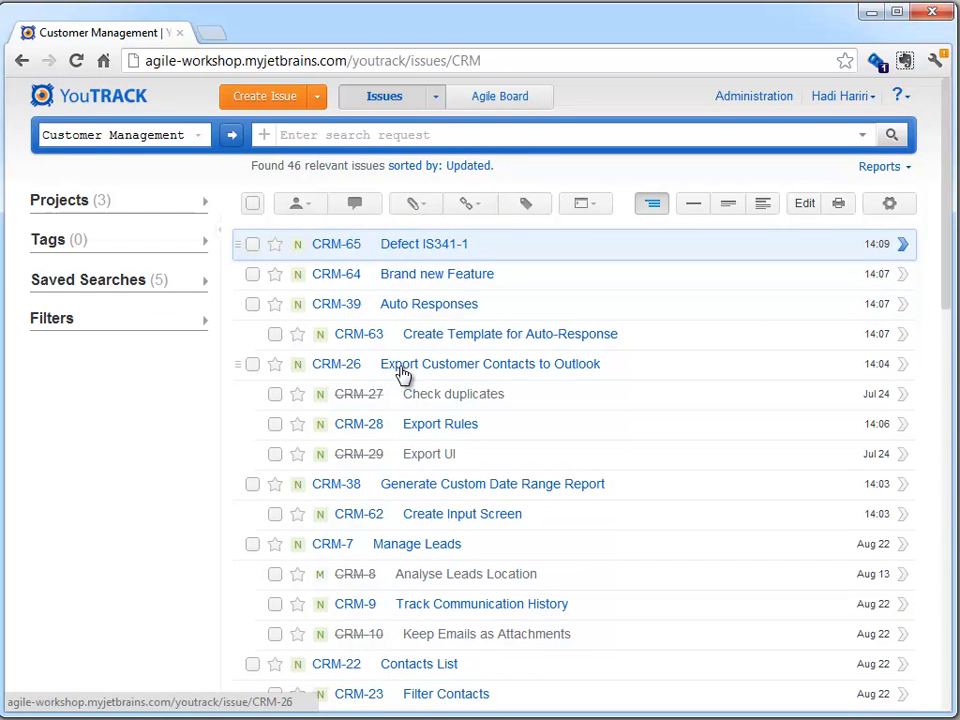
Step: Open issue CRM-26 Export Customer Contacts to Outlook to see its three subtasks
{"action": "left_click", "coordinate": [490, 364]}
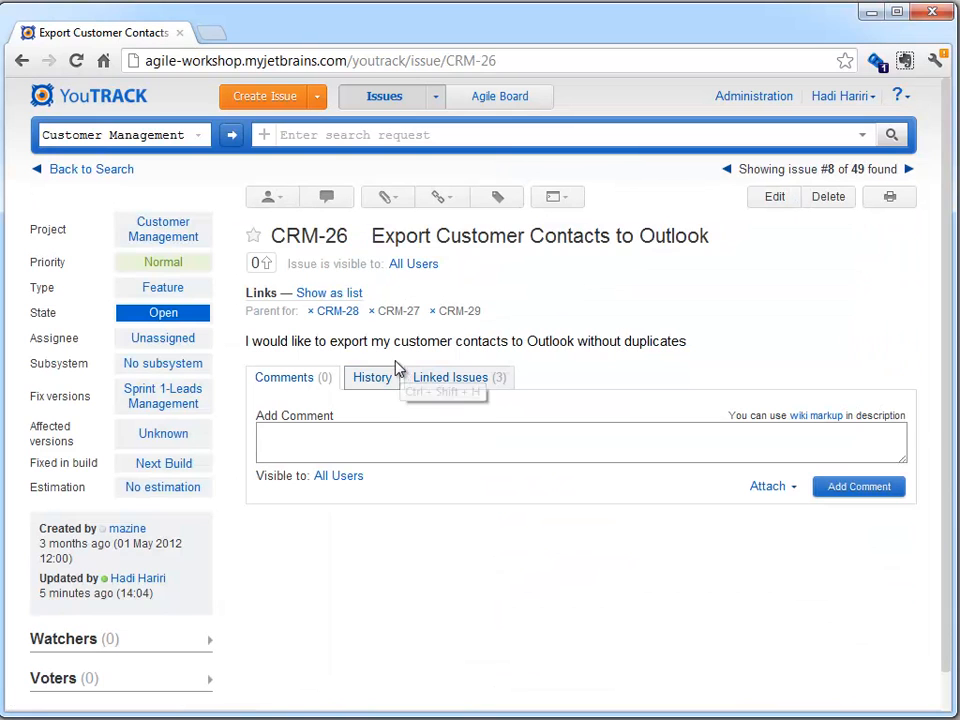
{"action": "mouse_move", "coordinate": [352, 336]}
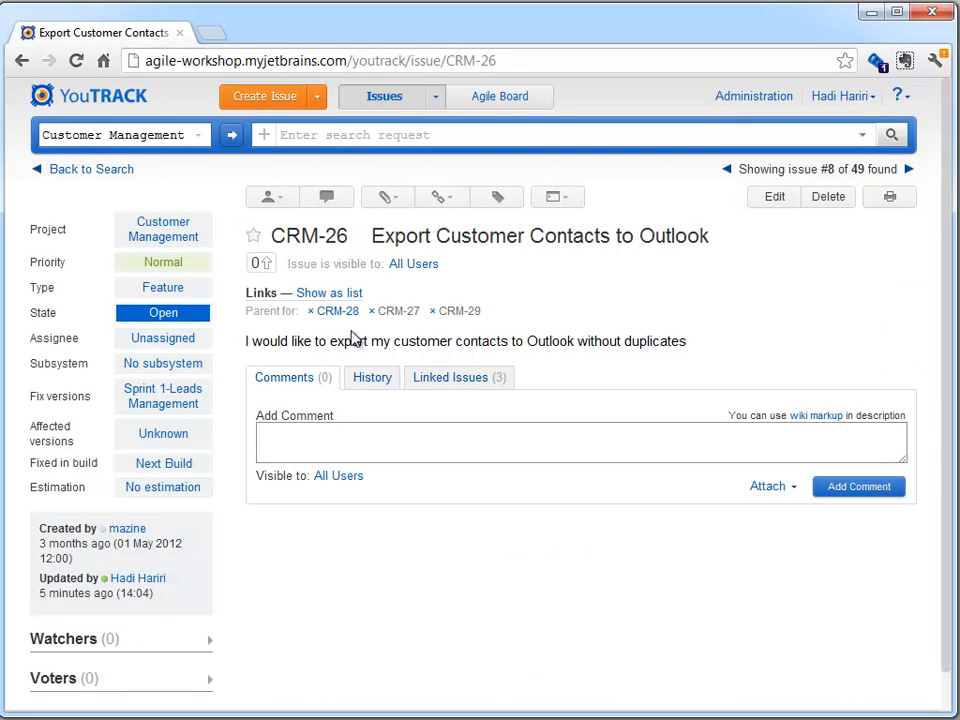